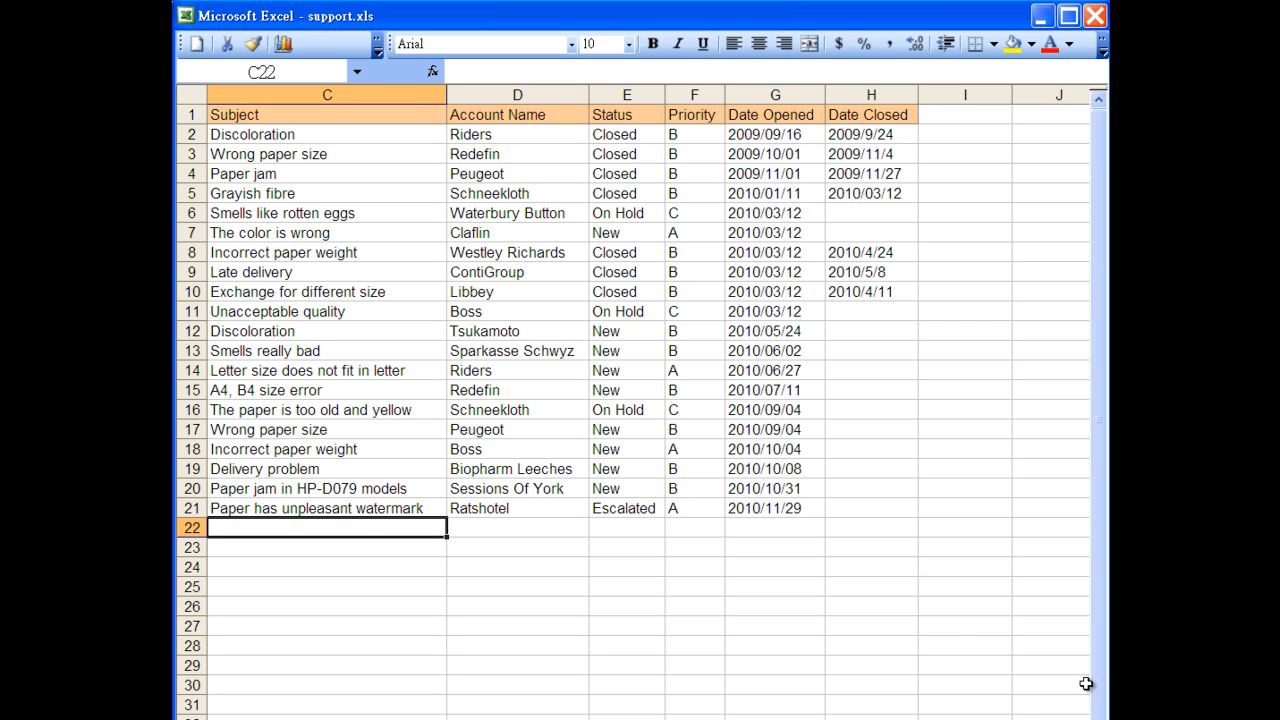
pyautogui.moveTo(938, 624)
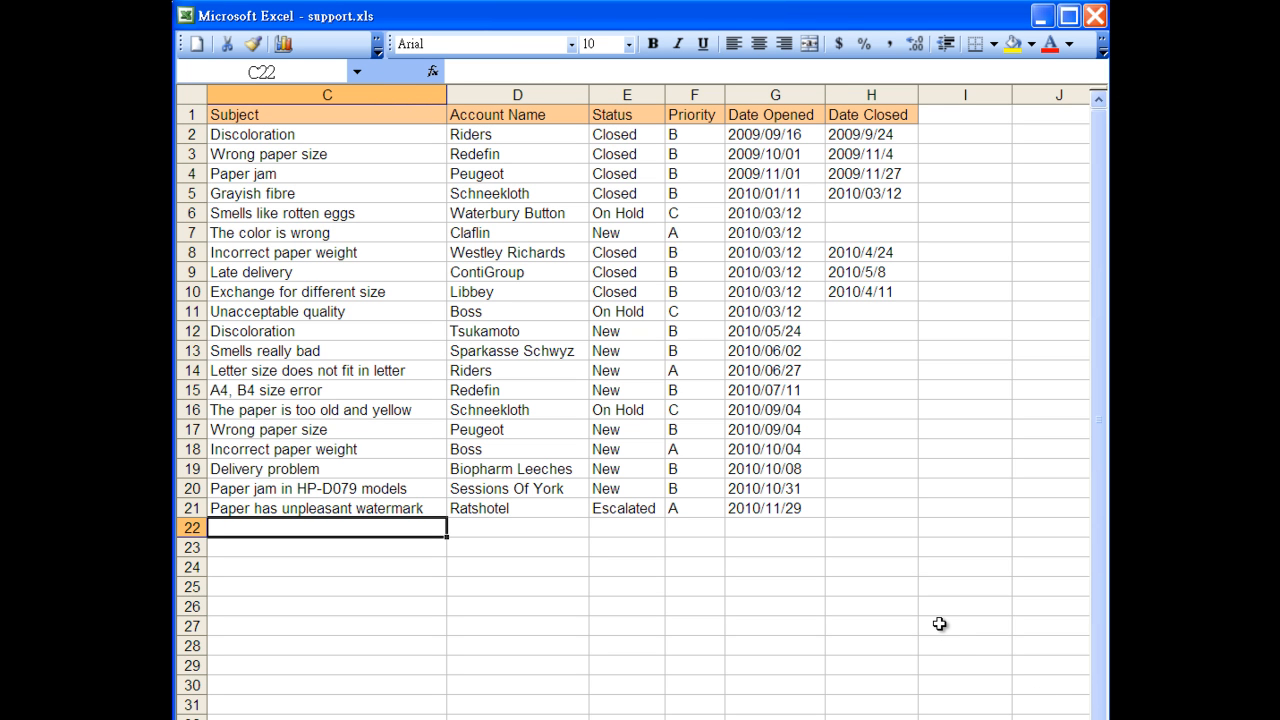
# Enter the Wrong watermark case for Riders as a new row in the Excel support sheet
pyautogui.write('Wrong watermark')
pyautogui.click(518, 528)
pyautogui.write('Riders')
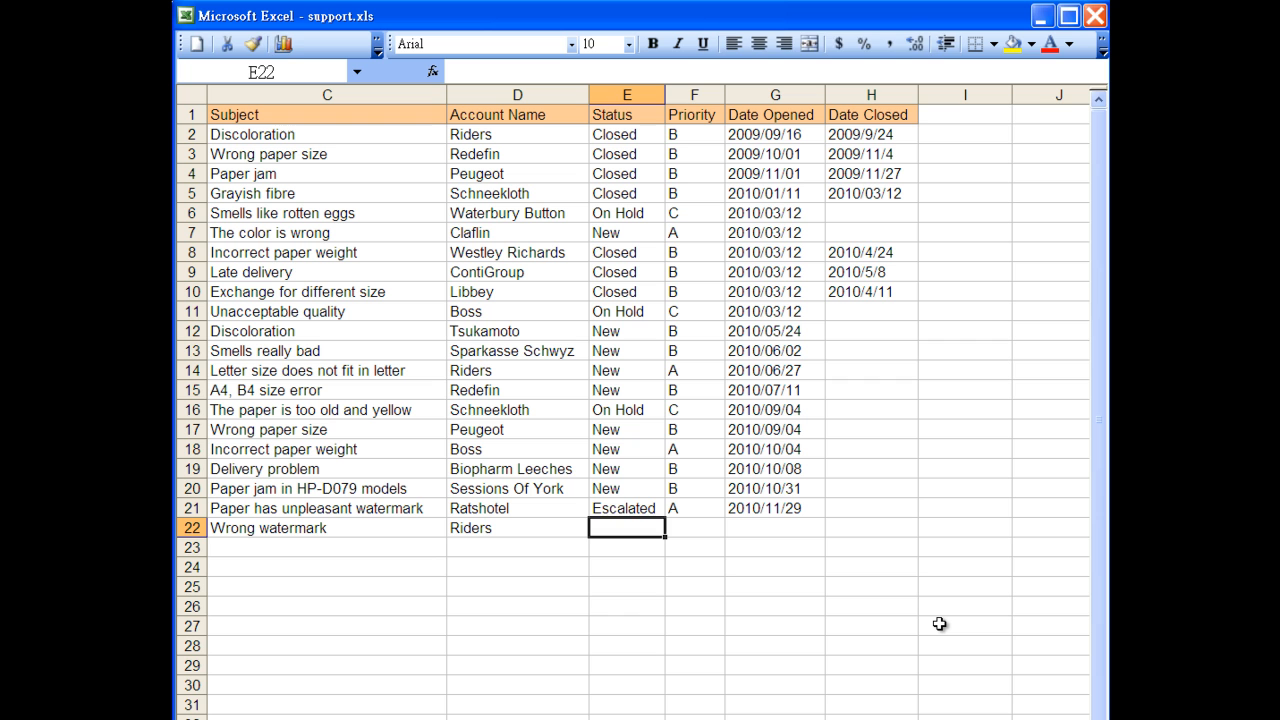
pyautogui.press('Tab')
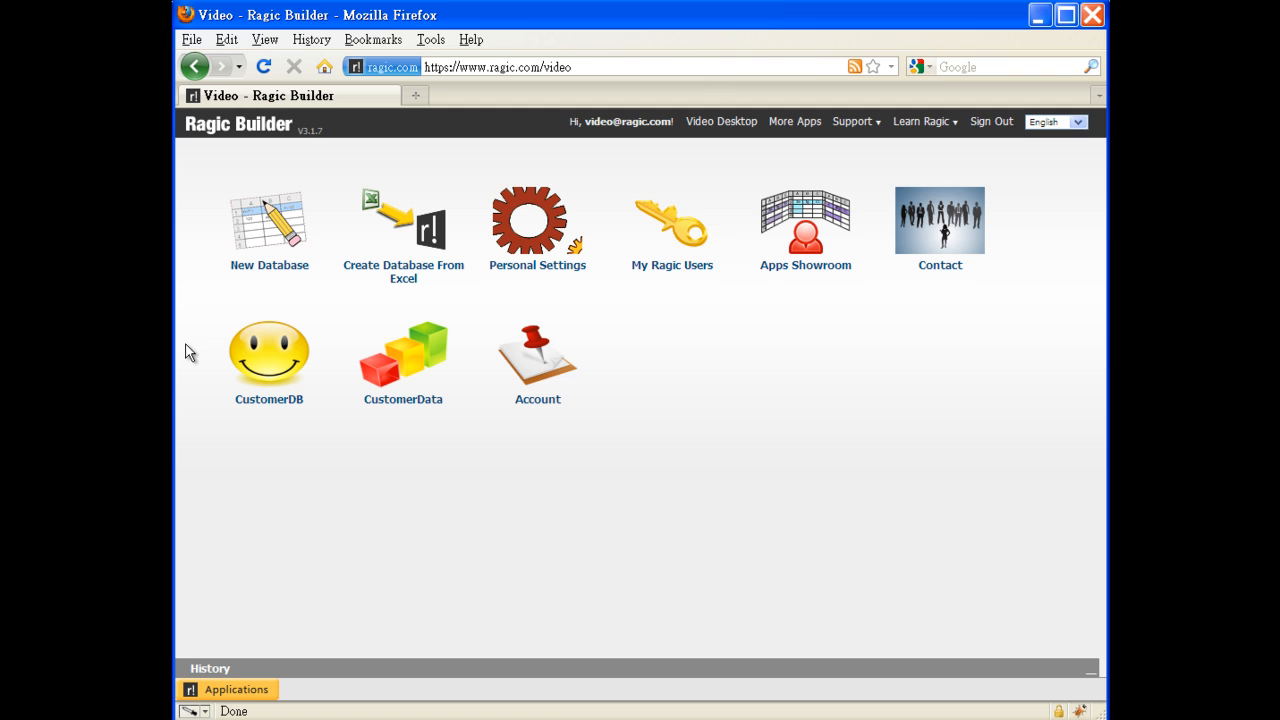
pyautogui.moveTo(232, 318)
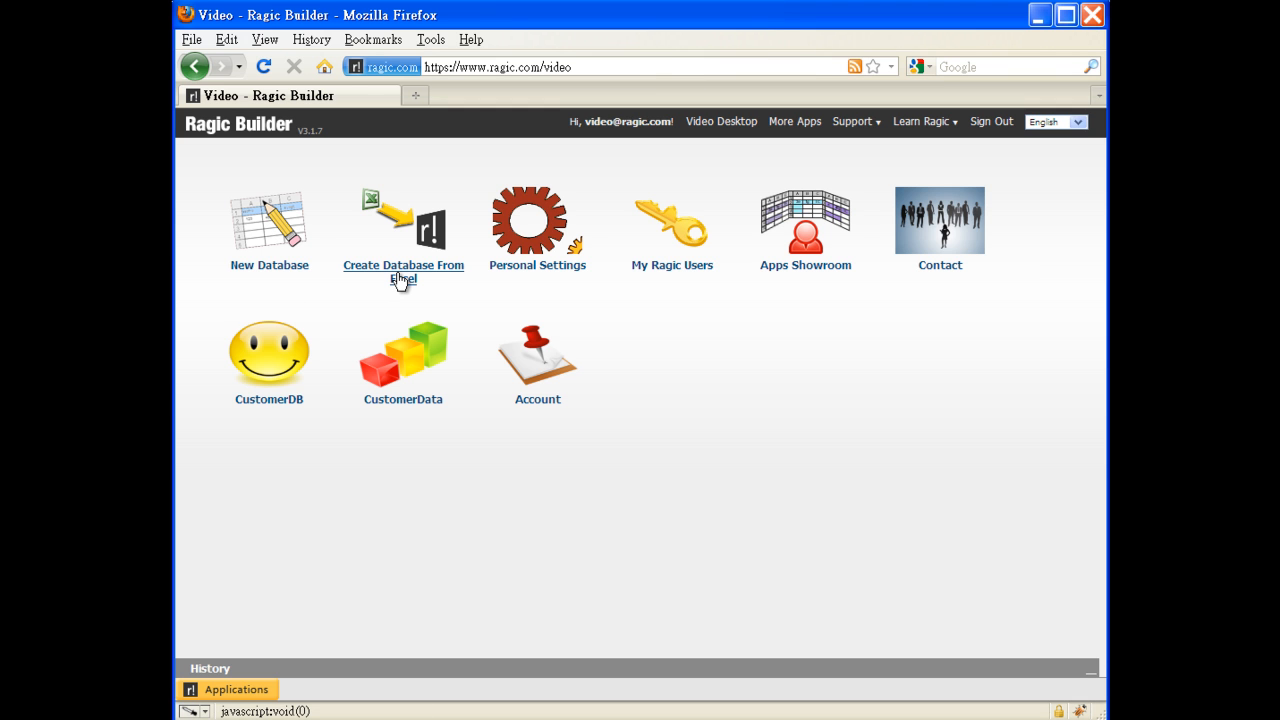
# Import the support spreadsheet through the Create Database From Excel wizard, accepting the first row as headers
pyautogui.click(404, 218)
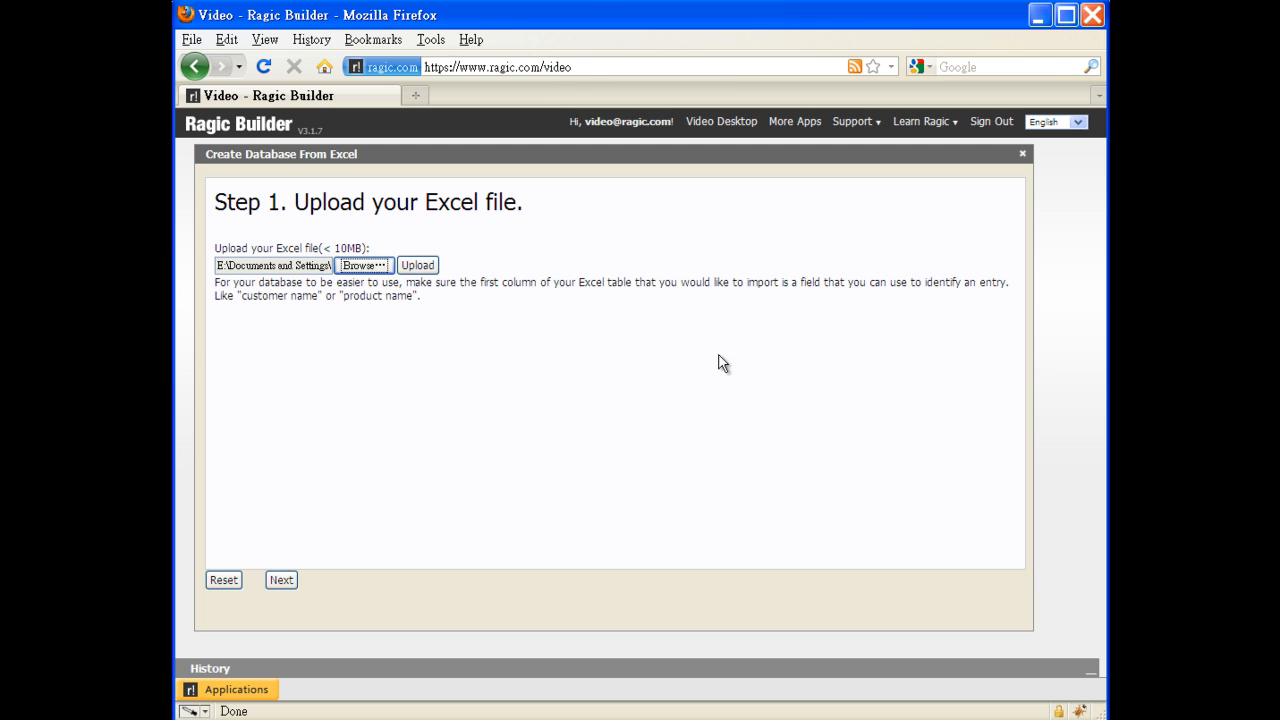
pyautogui.click(416, 264)
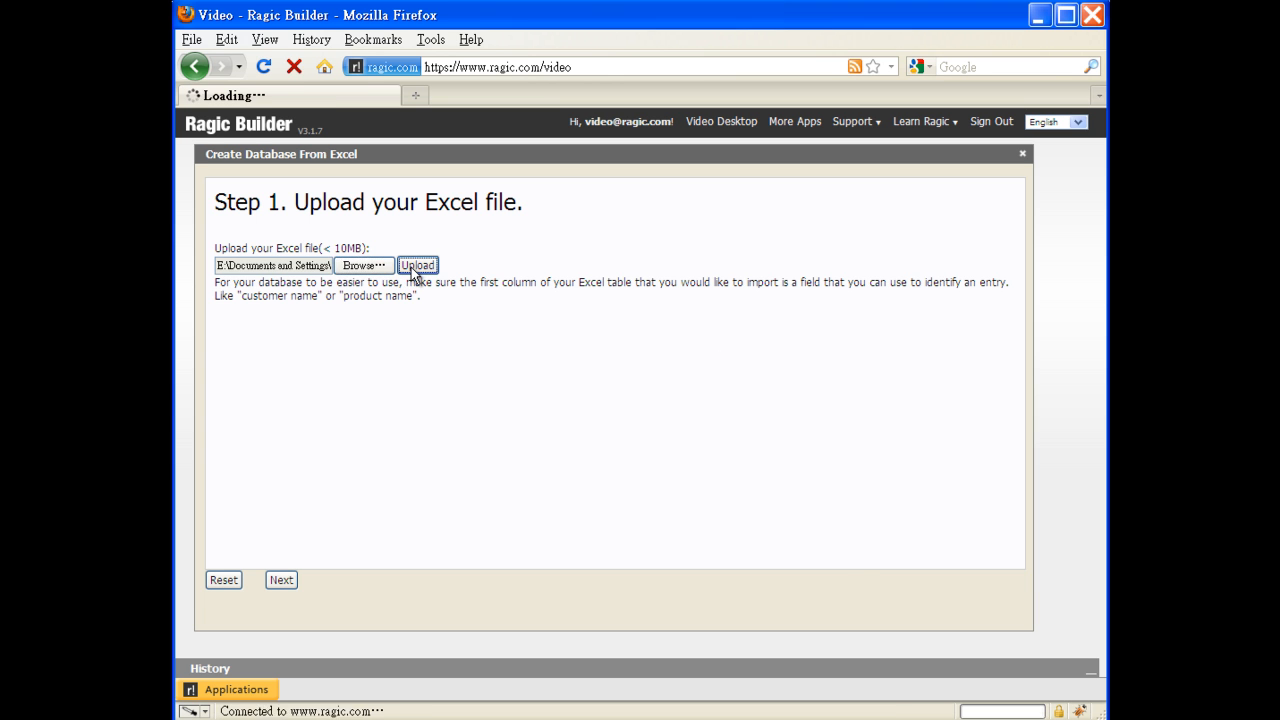
pyautogui.click(416, 264)
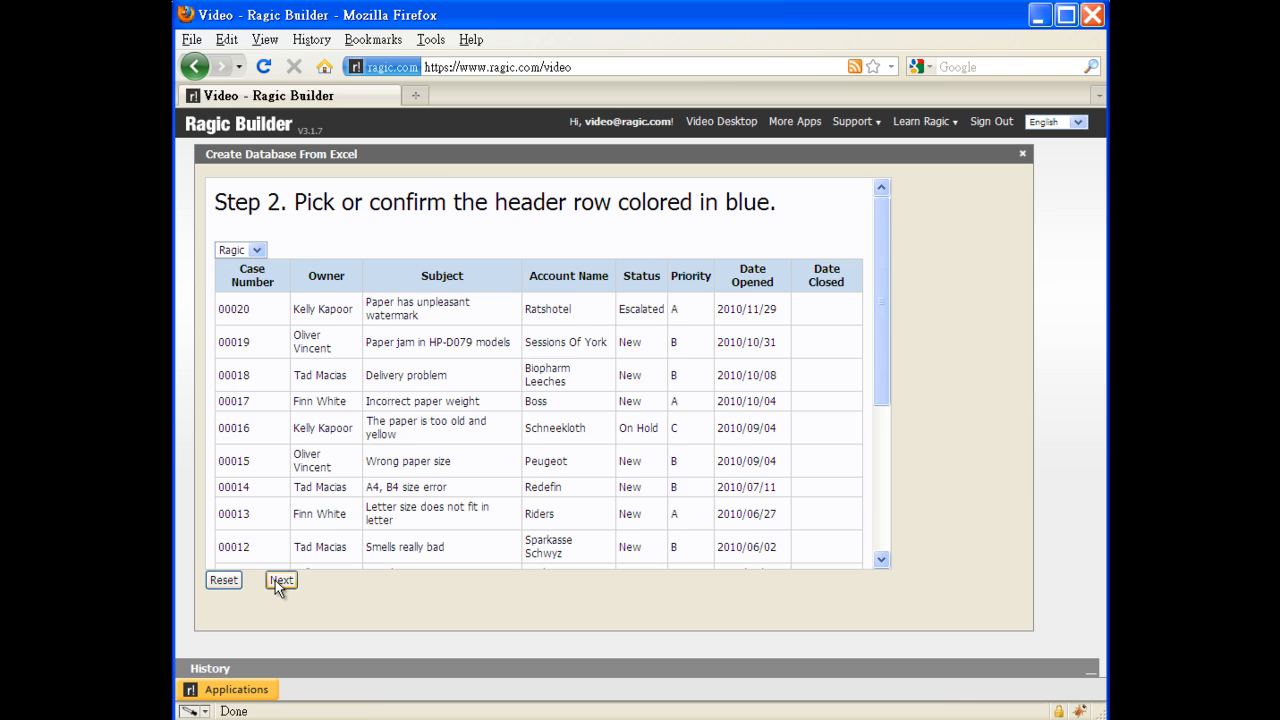
pyautogui.click(280, 580)
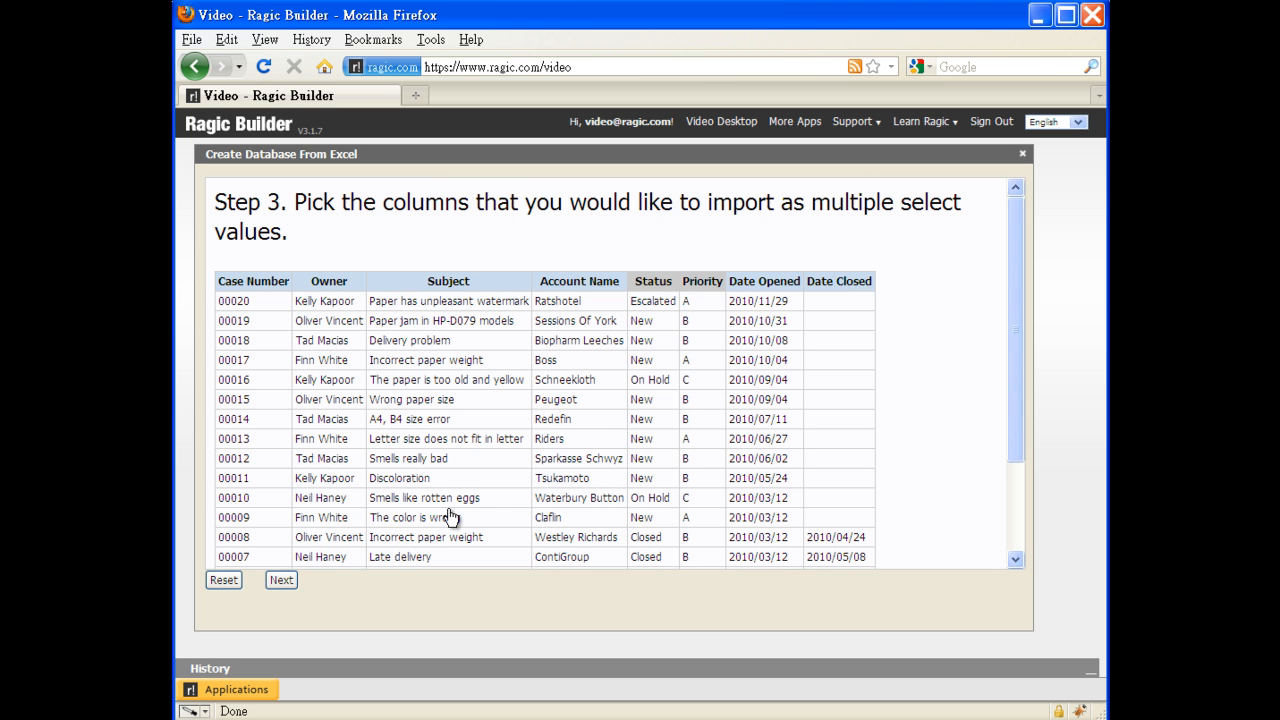
pyautogui.click(280, 580)
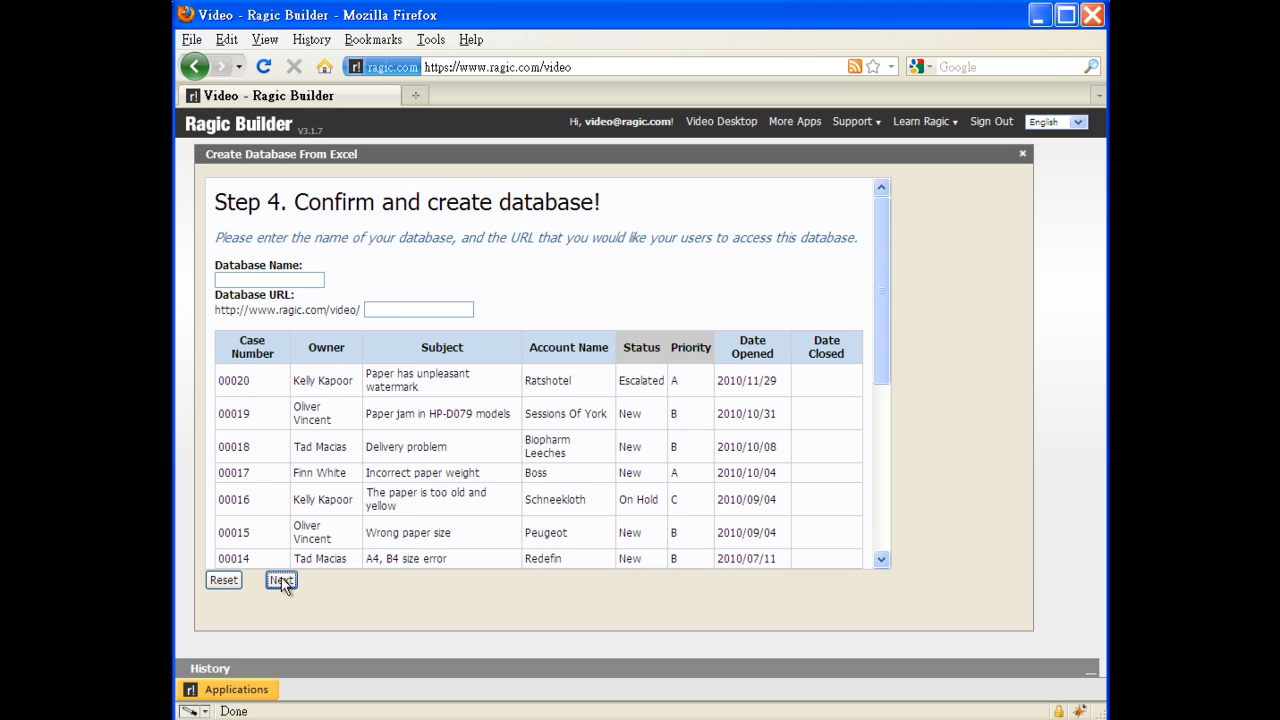
# Name the new database Support, create it and go to its case listing
pyautogui.write('Support')
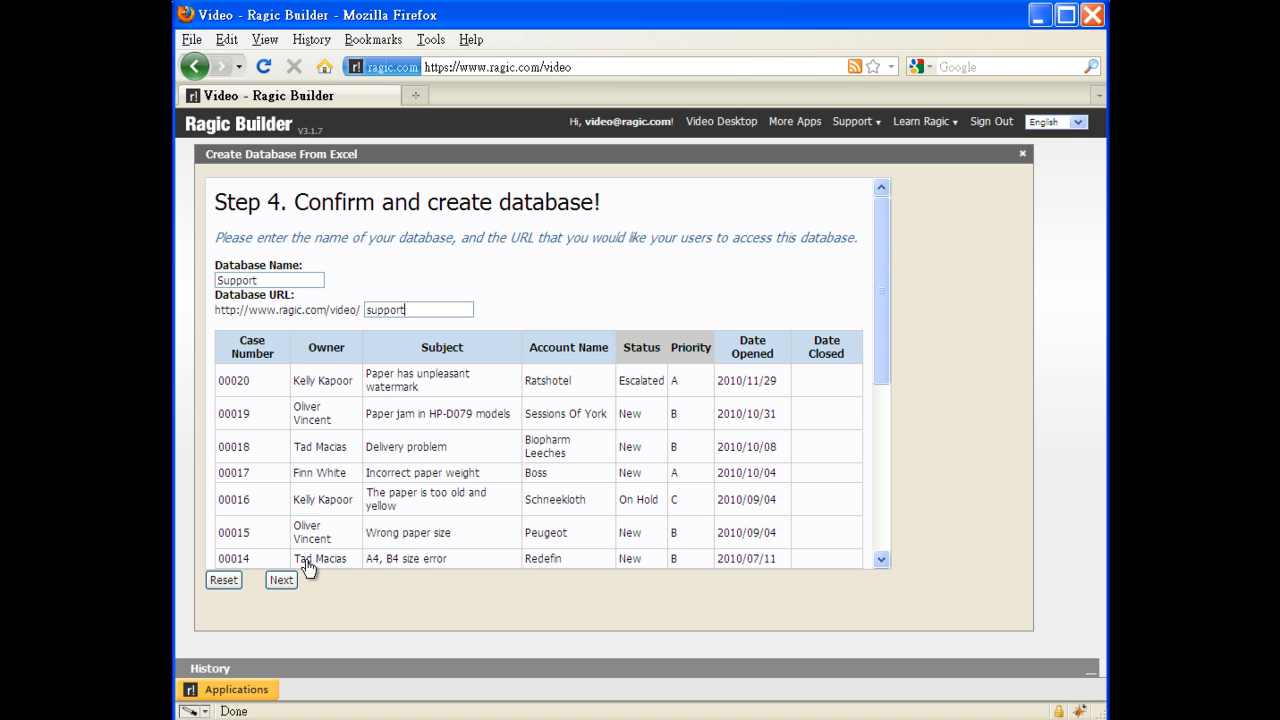
pyautogui.click(280, 580)
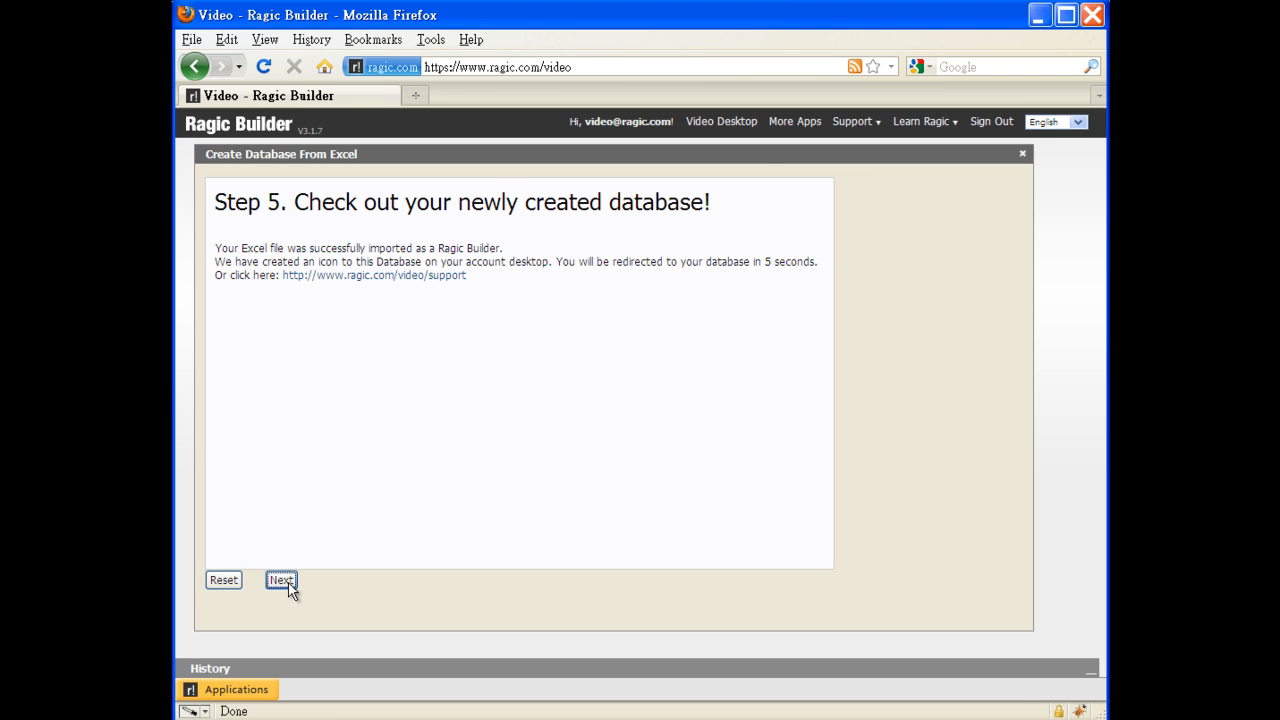
pyautogui.click(280, 580)
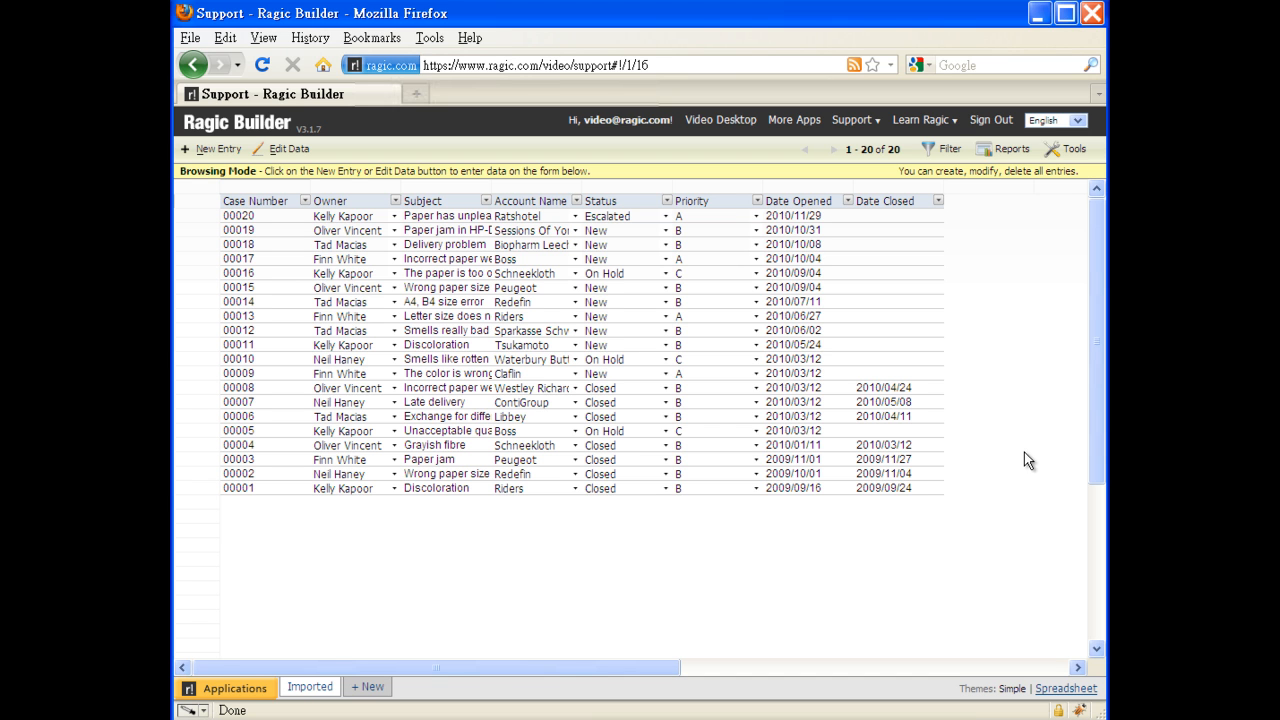
pyautogui.moveTo(818, 352)
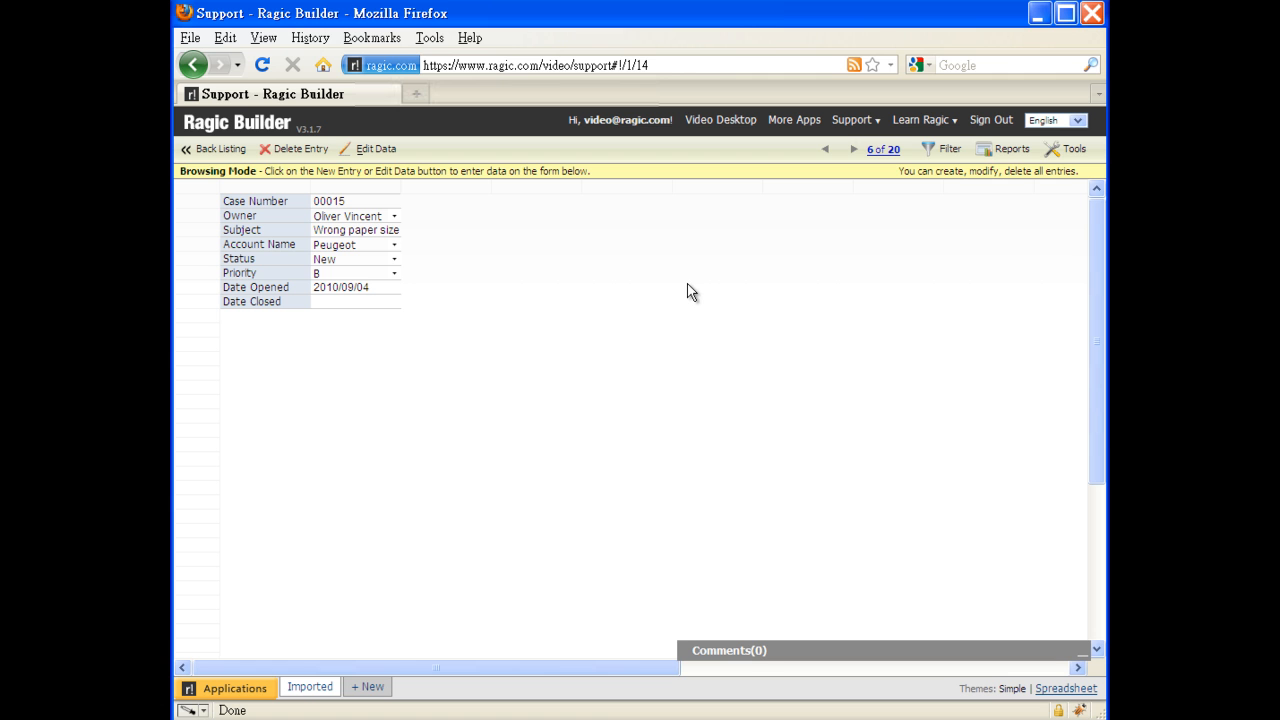
pyautogui.moveTo(1028, 188)
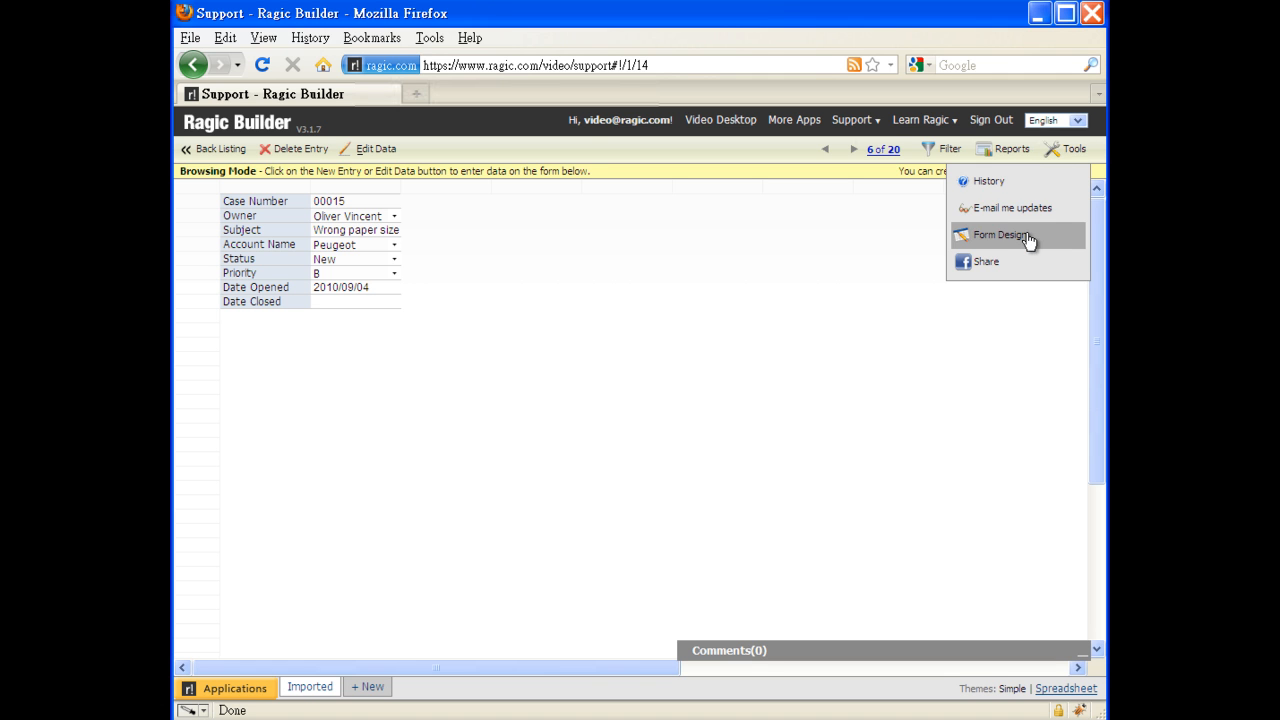
# Add a Case Detail text area and an Activity subtable with Due Date, Status, Priority and Assigned to, then save the design
pyautogui.click(1004, 236)
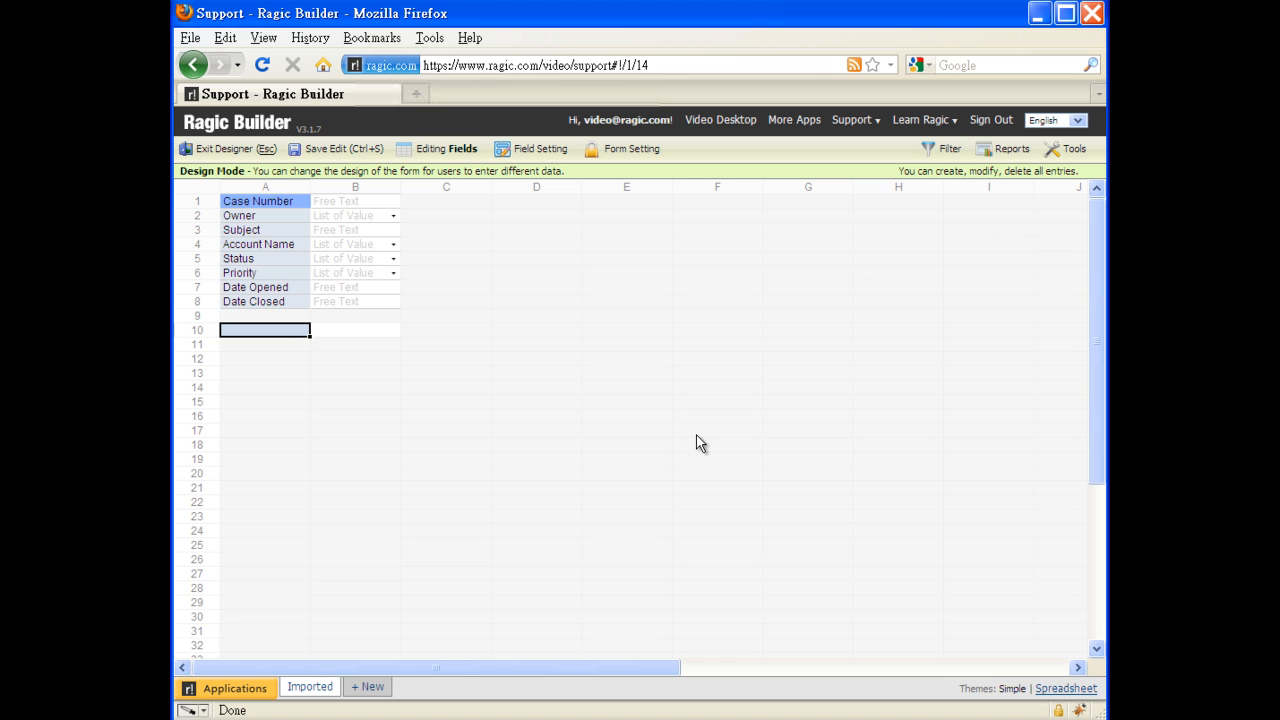
pyautogui.write('Case Detail')
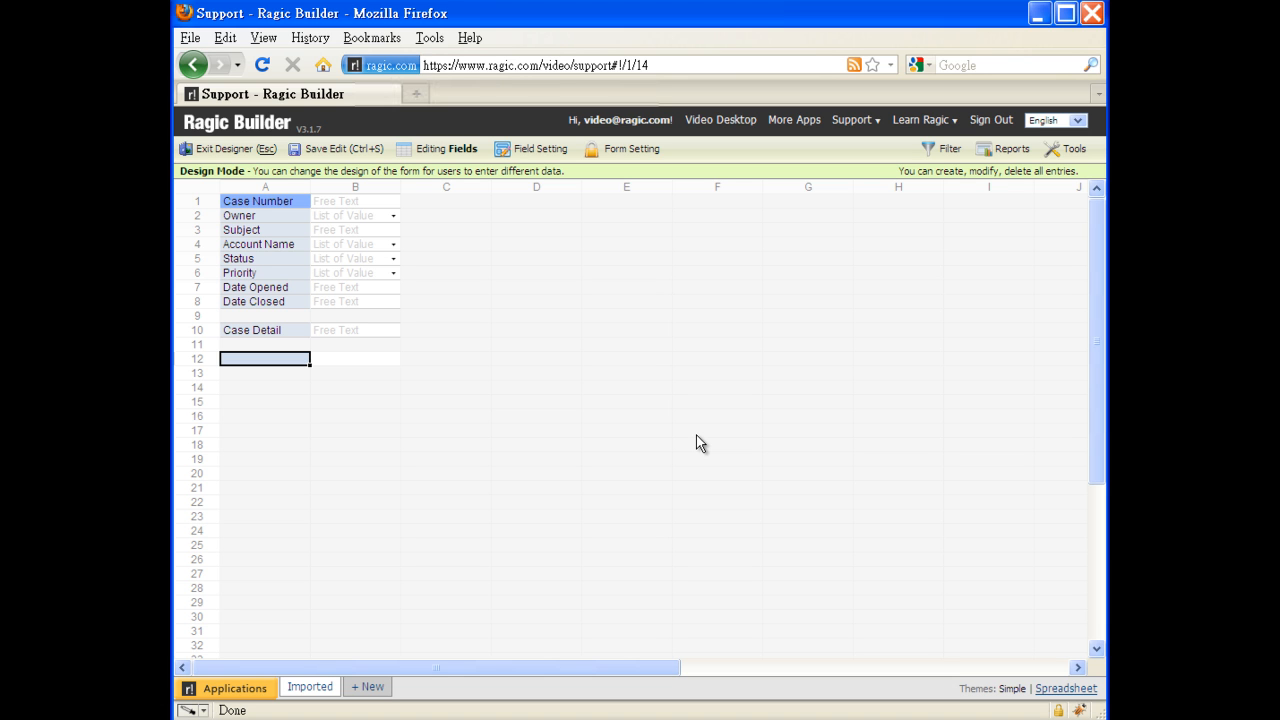
pyautogui.write('Activity')
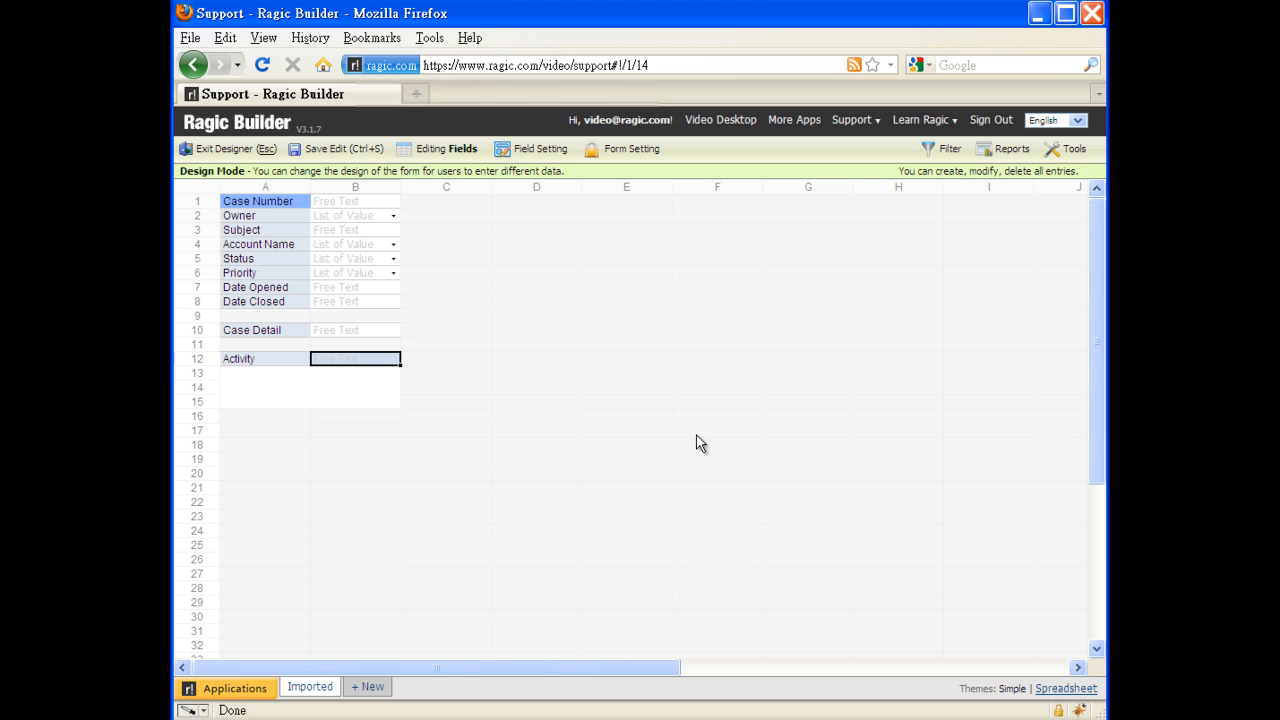
pyautogui.write('Due Date')
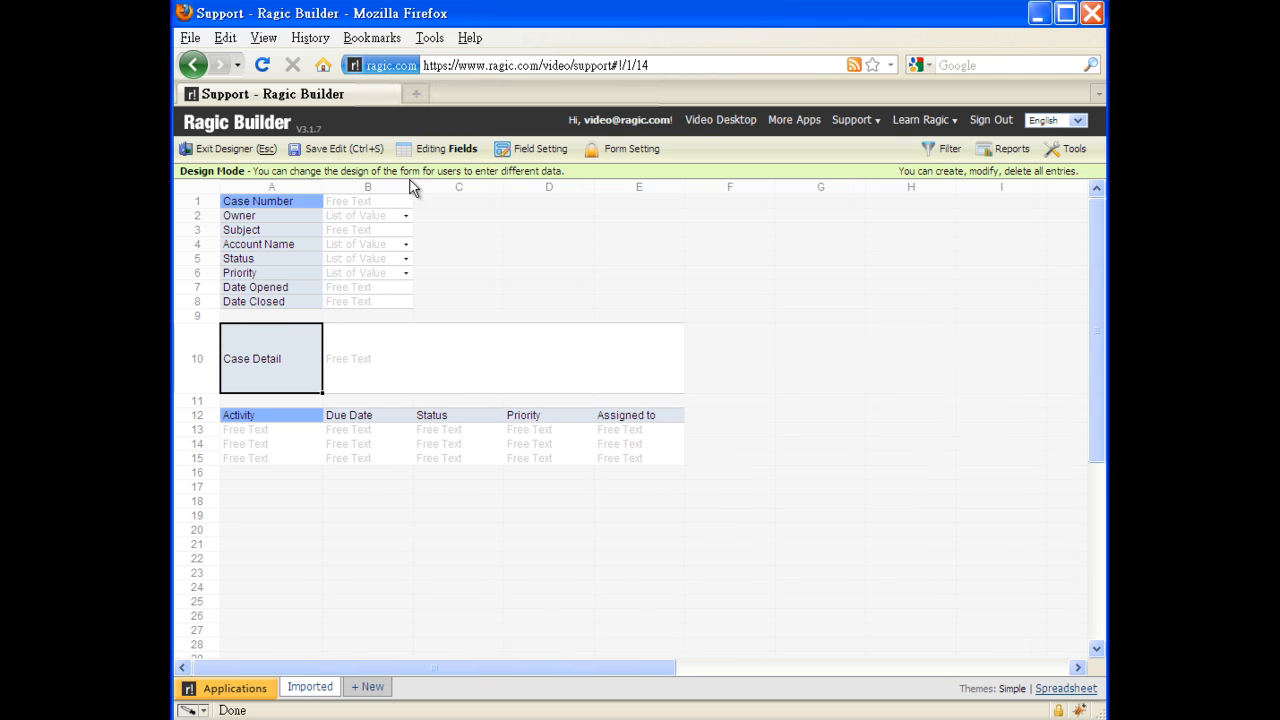
pyautogui.moveTo(416, 188); pyautogui.dragTo(460, 188)
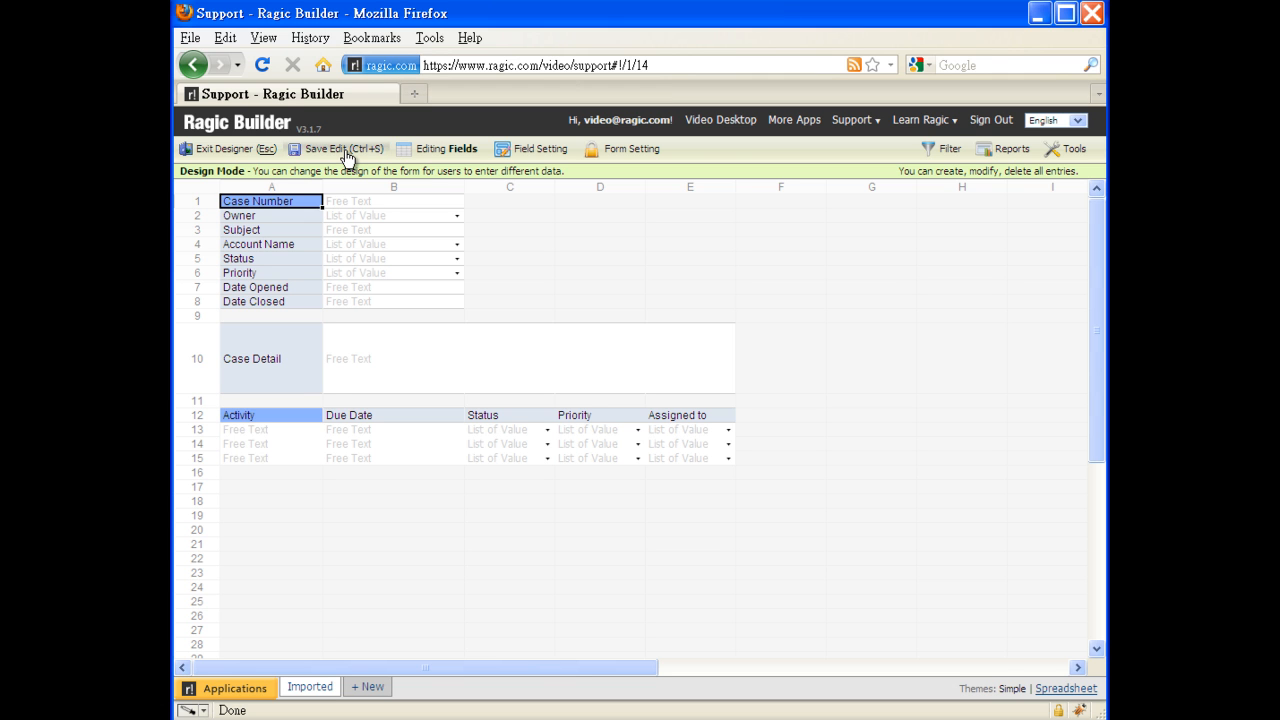
pyautogui.click(340, 148)
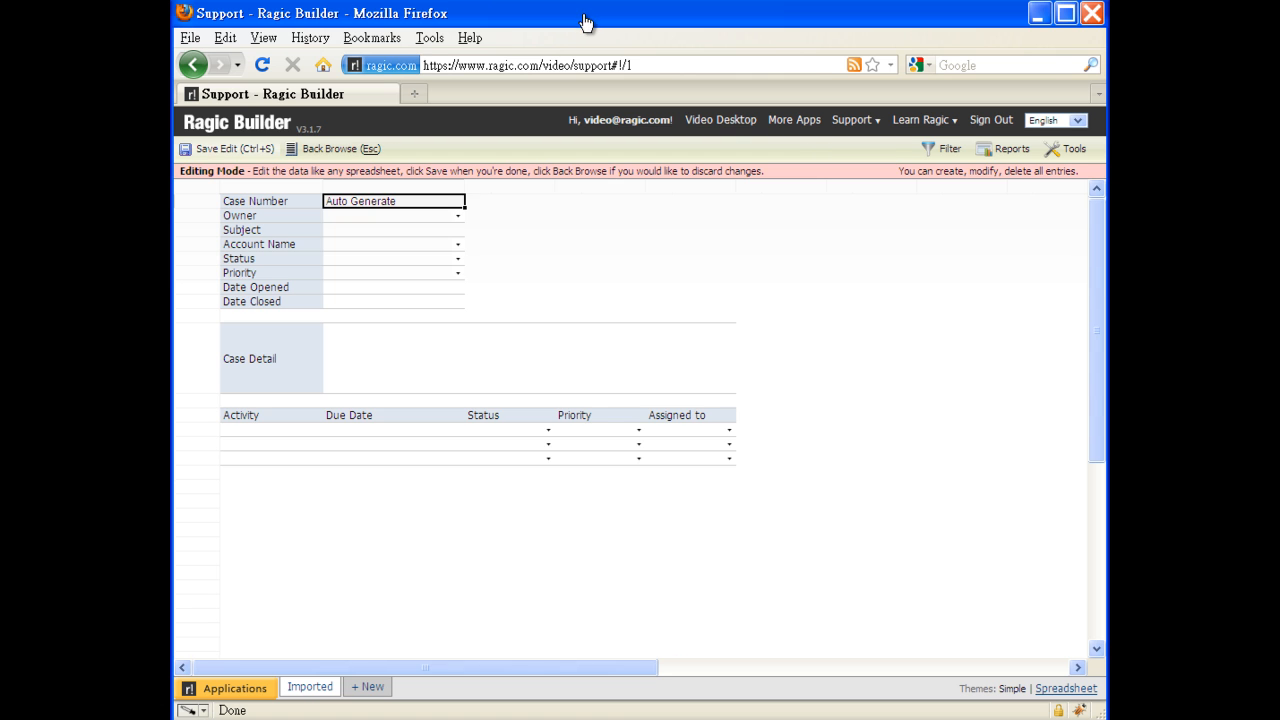
pyautogui.moveTo(324, 222)
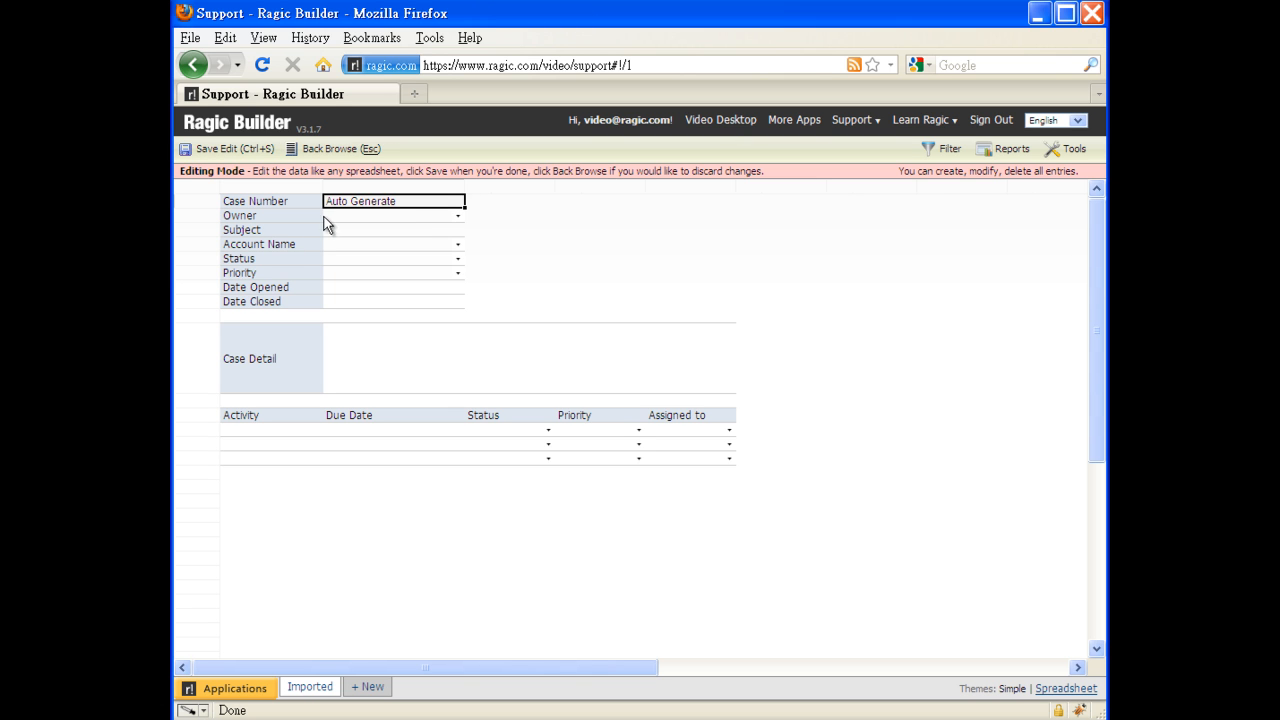
# Fill in the new case with an owner, subject Paper Jam, status New and its account name
pyautogui.click(390, 216)
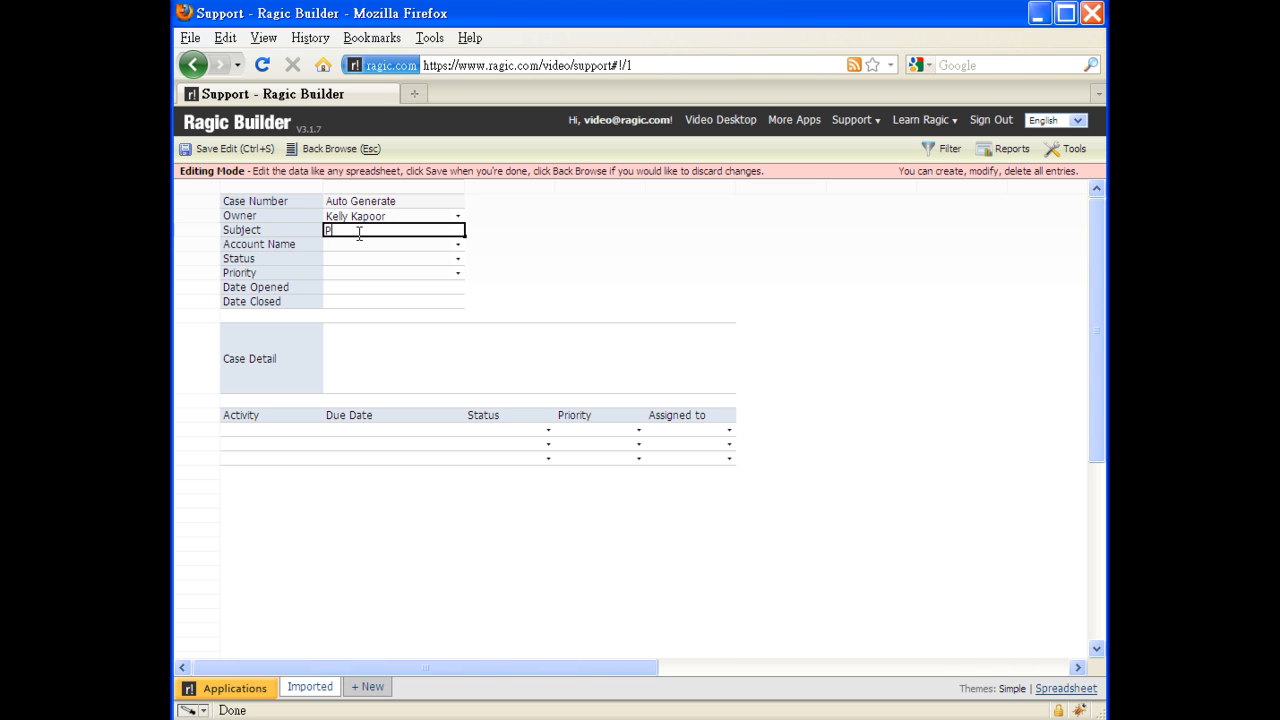
pyautogui.write('Paper Jam')
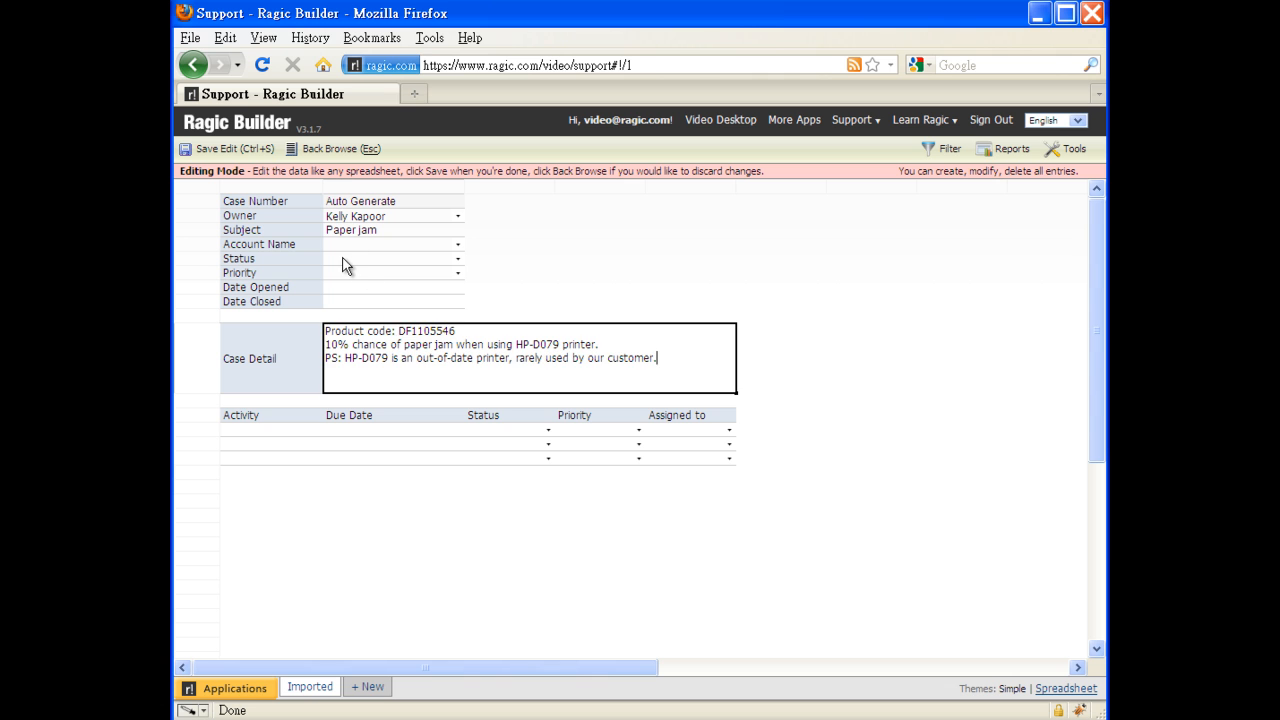
pyautogui.click(390, 258)
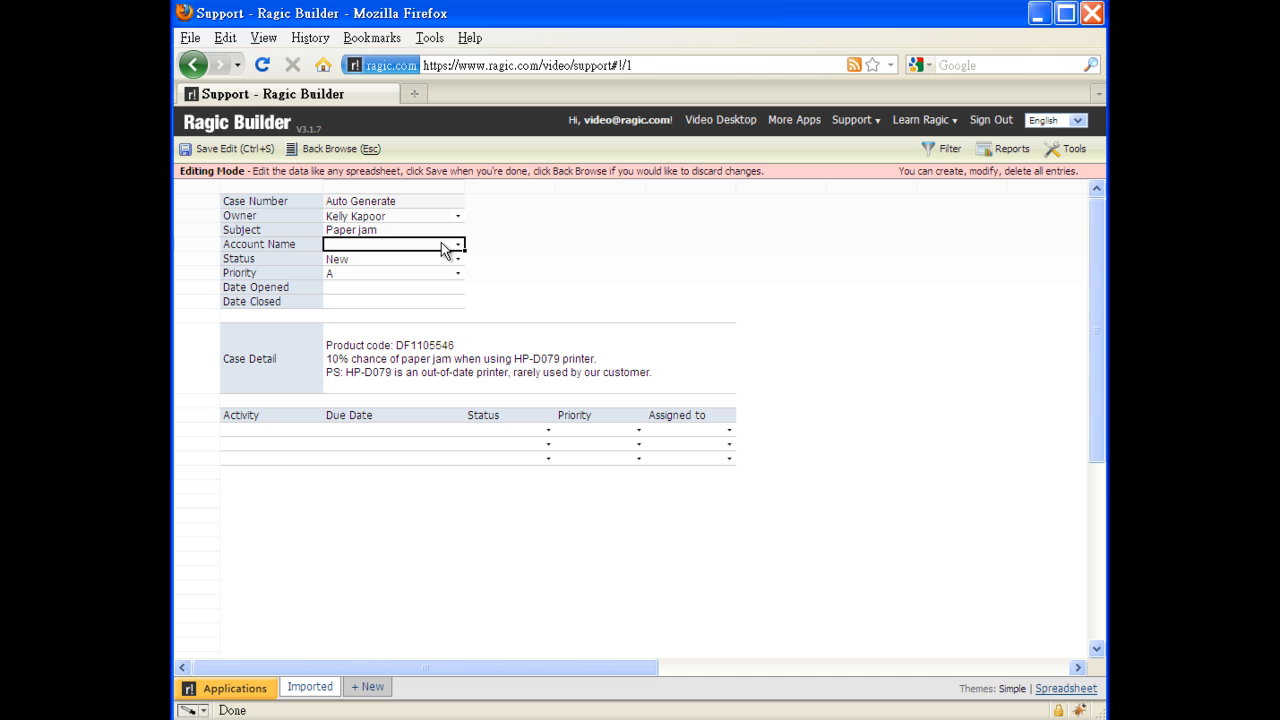
pyautogui.click(390, 244)
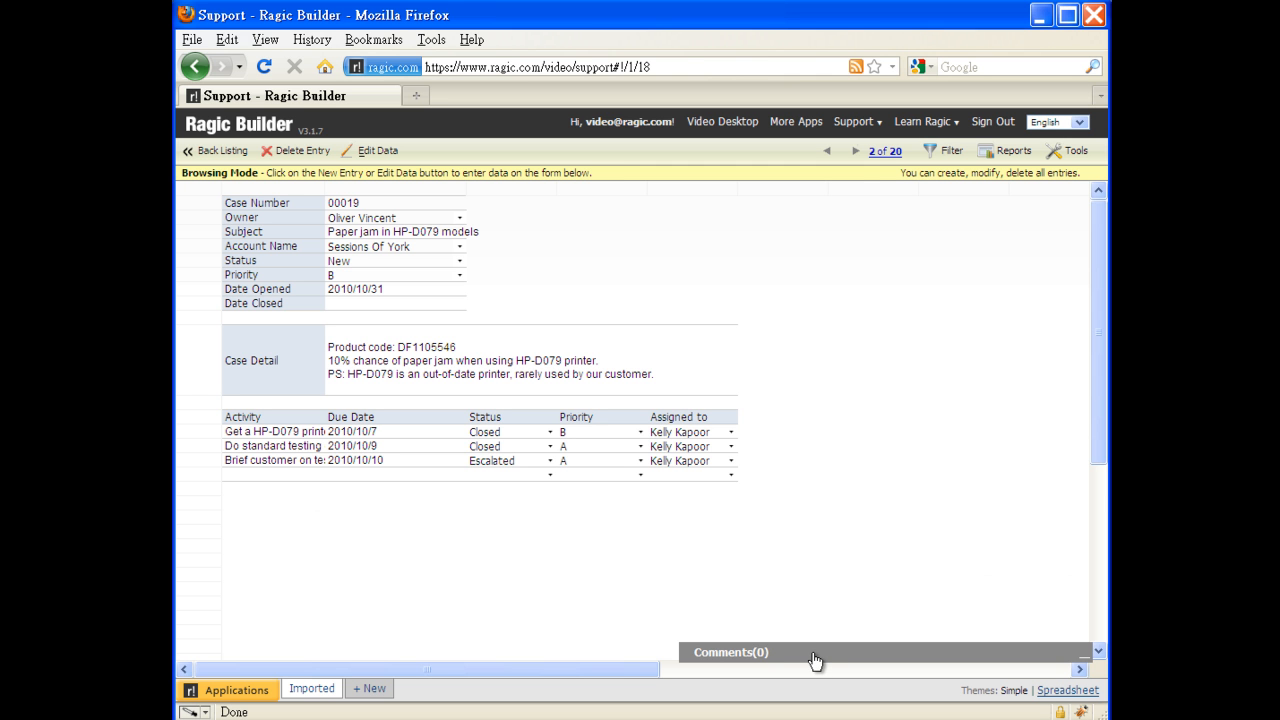
# Post the comment 'Support team need to close this case ASAP, thanks' on case 00019 and return to the listing
pyautogui.click(816, 652)
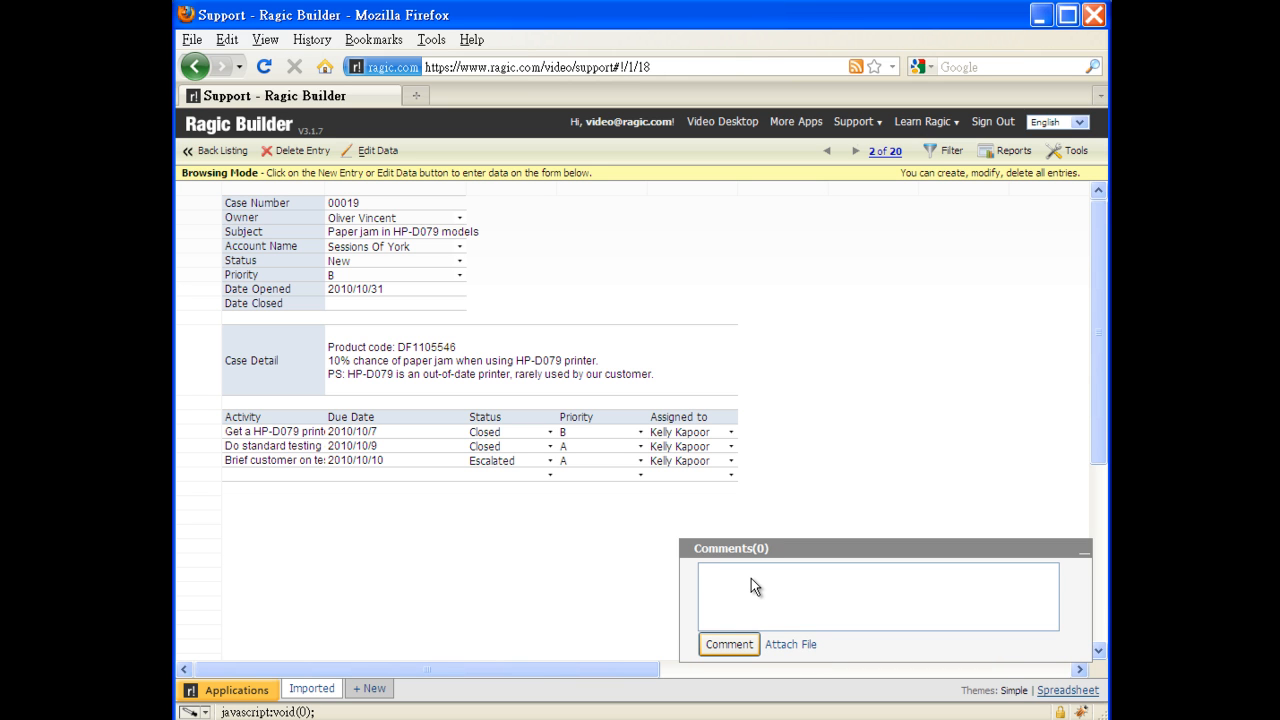
pyautogui.write('Support team need to')
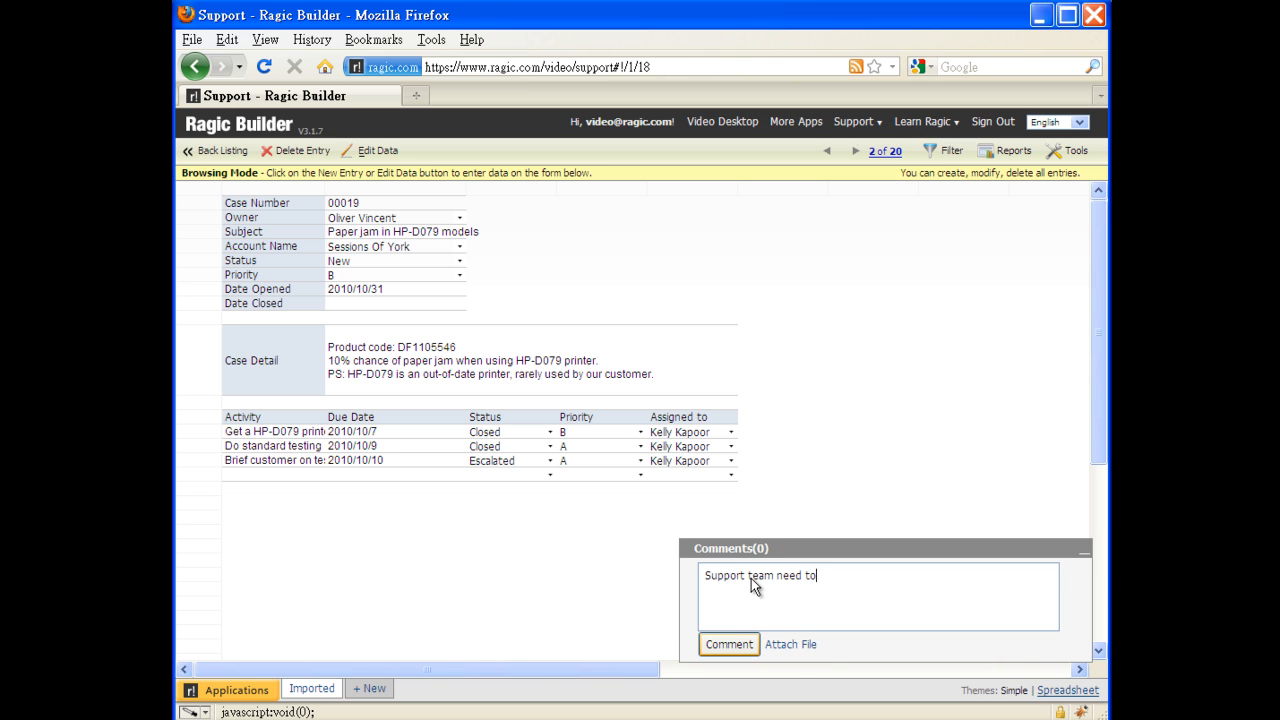
pyautogui.write('close this')
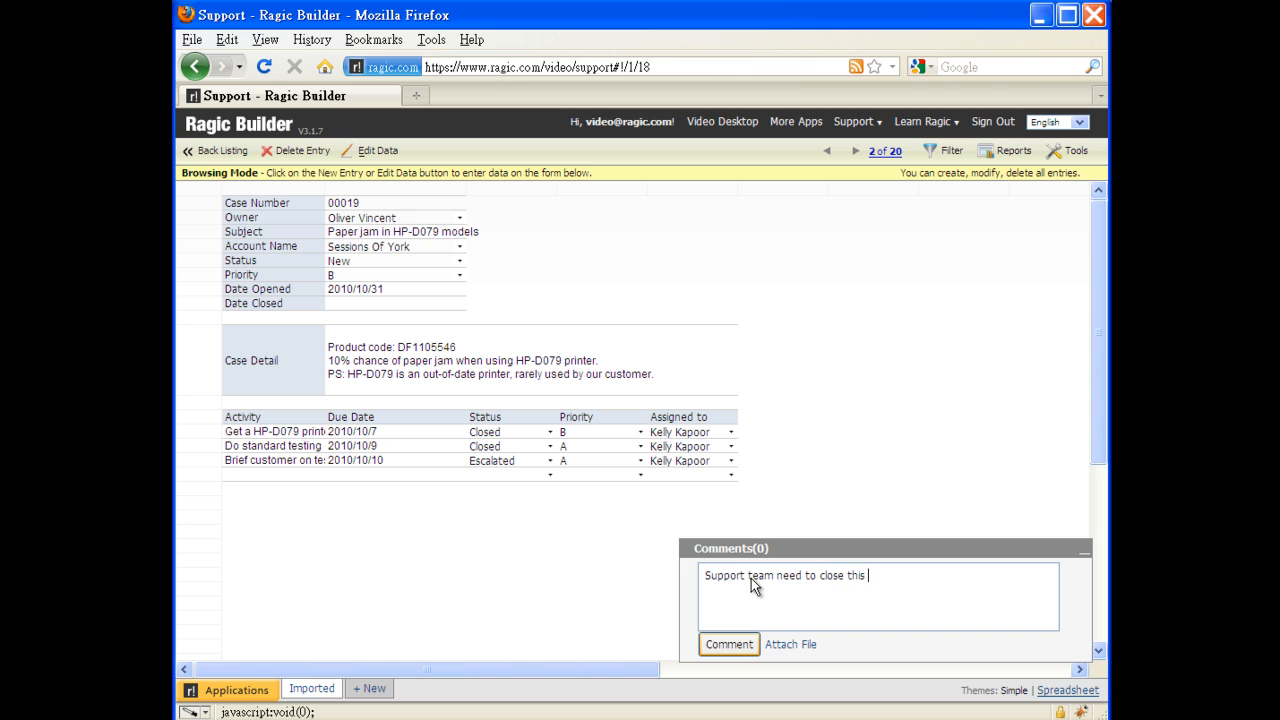
pyautogui.write('case ASAP. T')
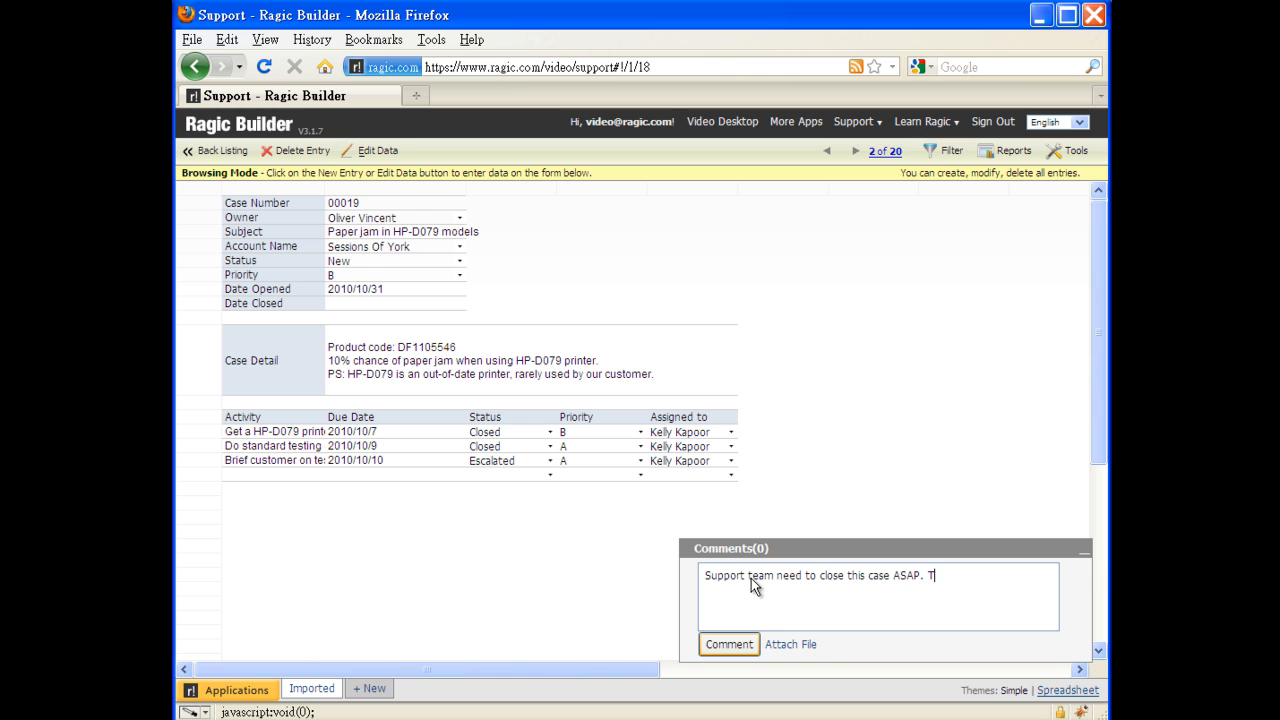
pyautogui.write('hank')
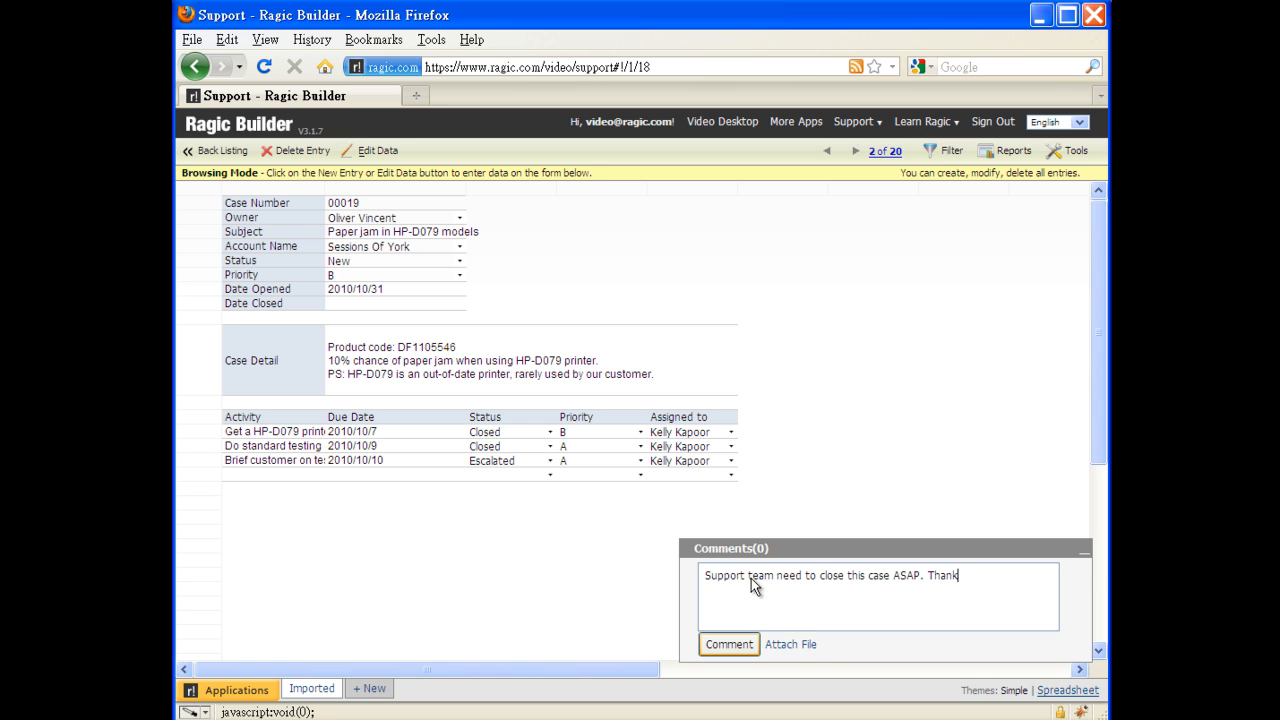
pyautogui.click(728, 644)
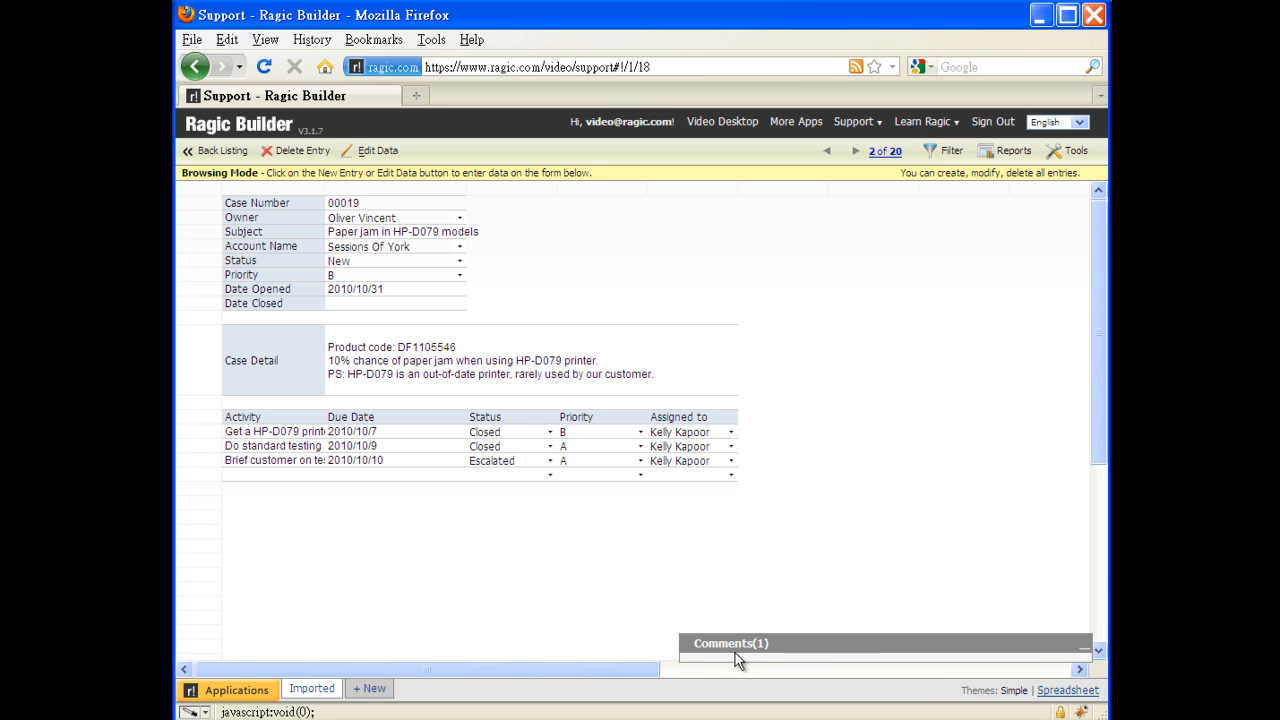
pyautogui.click(216, 150)
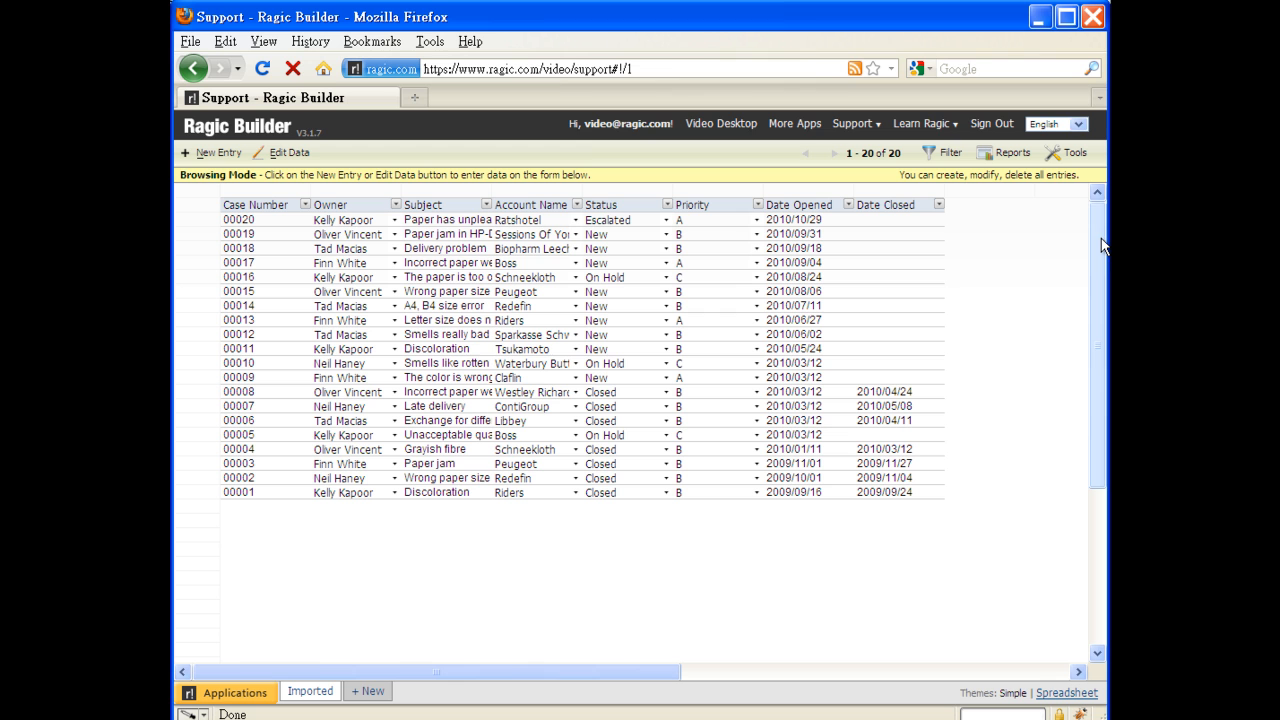
pyautogui.moveTo(1090, 276)
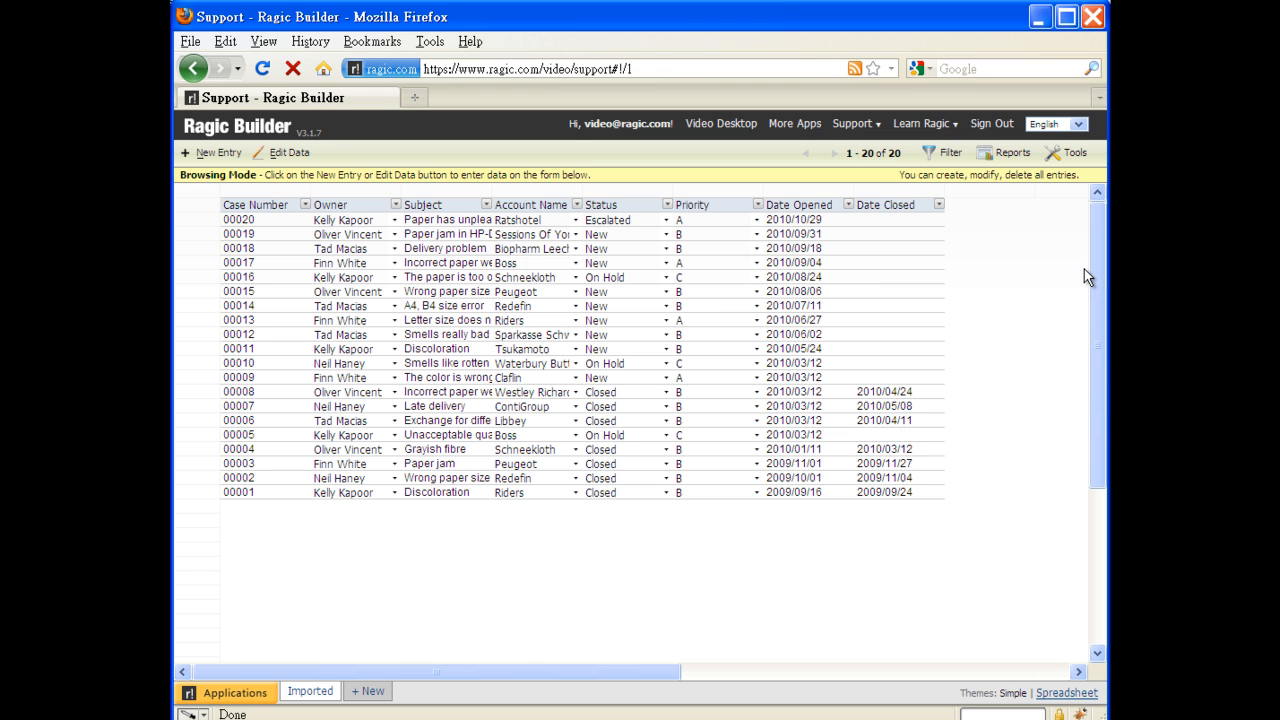
# Filter the case listing to Status = Open and Due Date before 2010/10/10
pyautogui.click(660, 204)
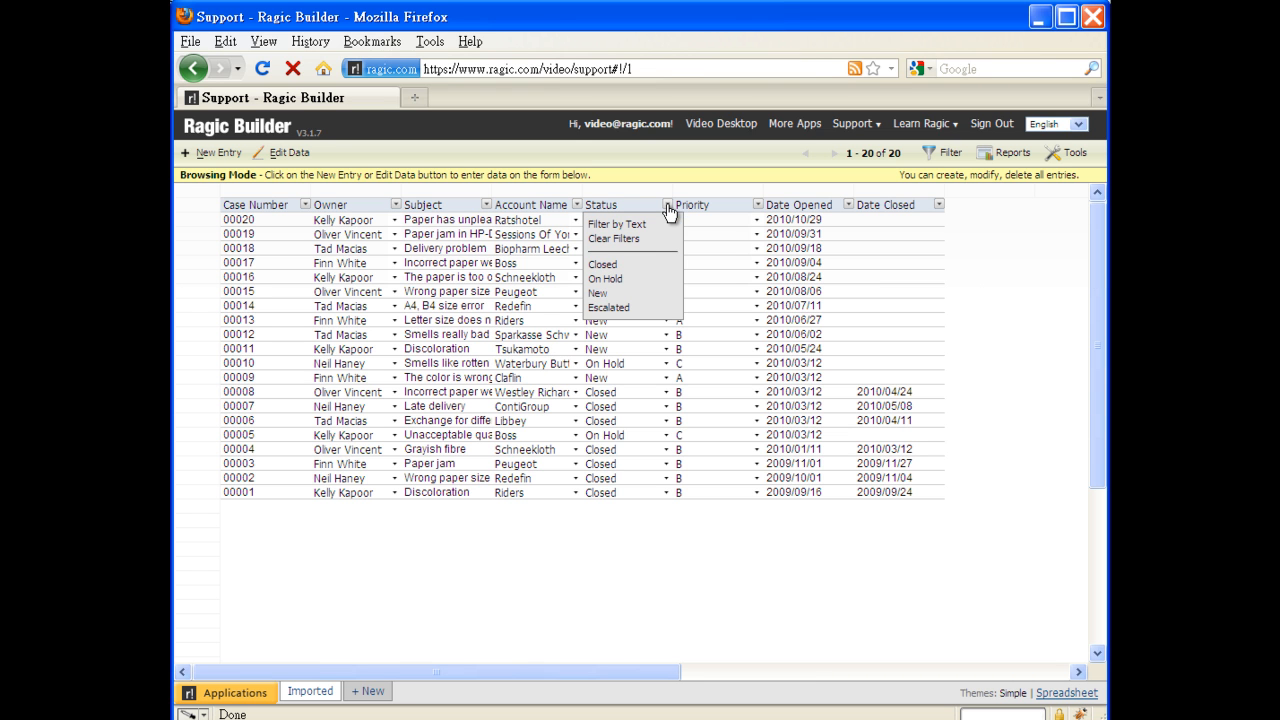
pyautogui.click(602, 264)
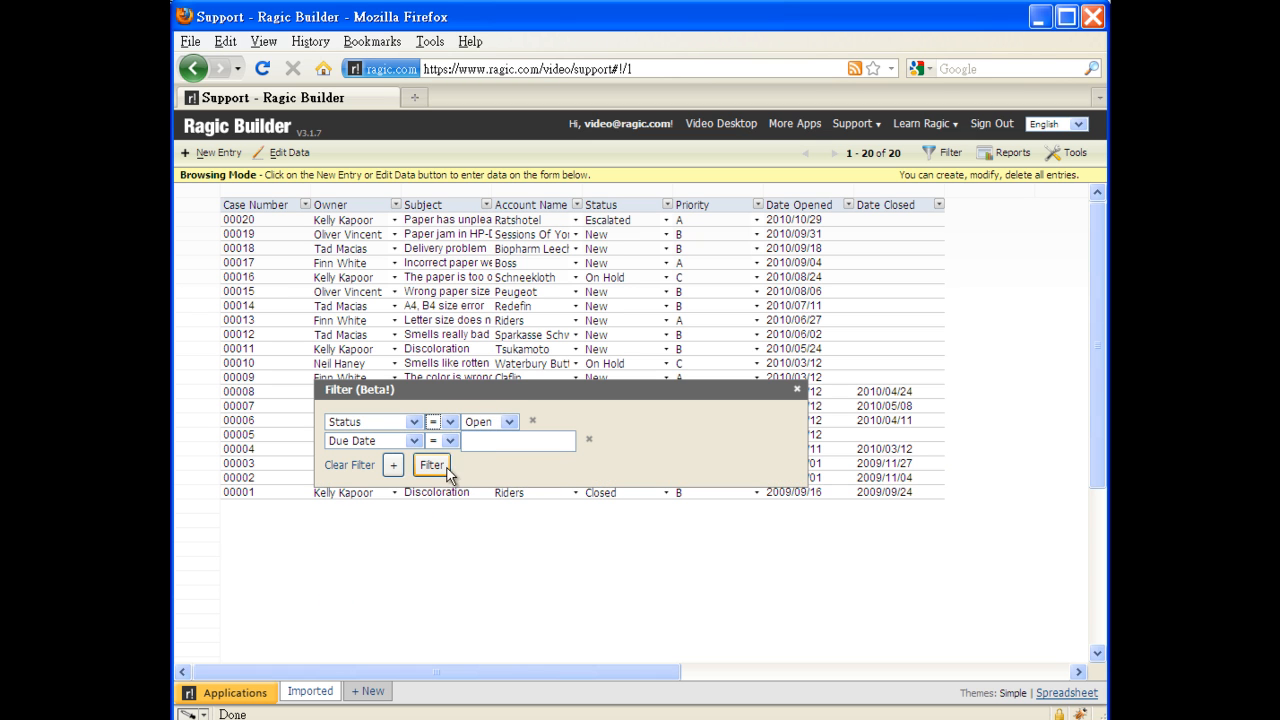
pyautogui.click(450, 442)
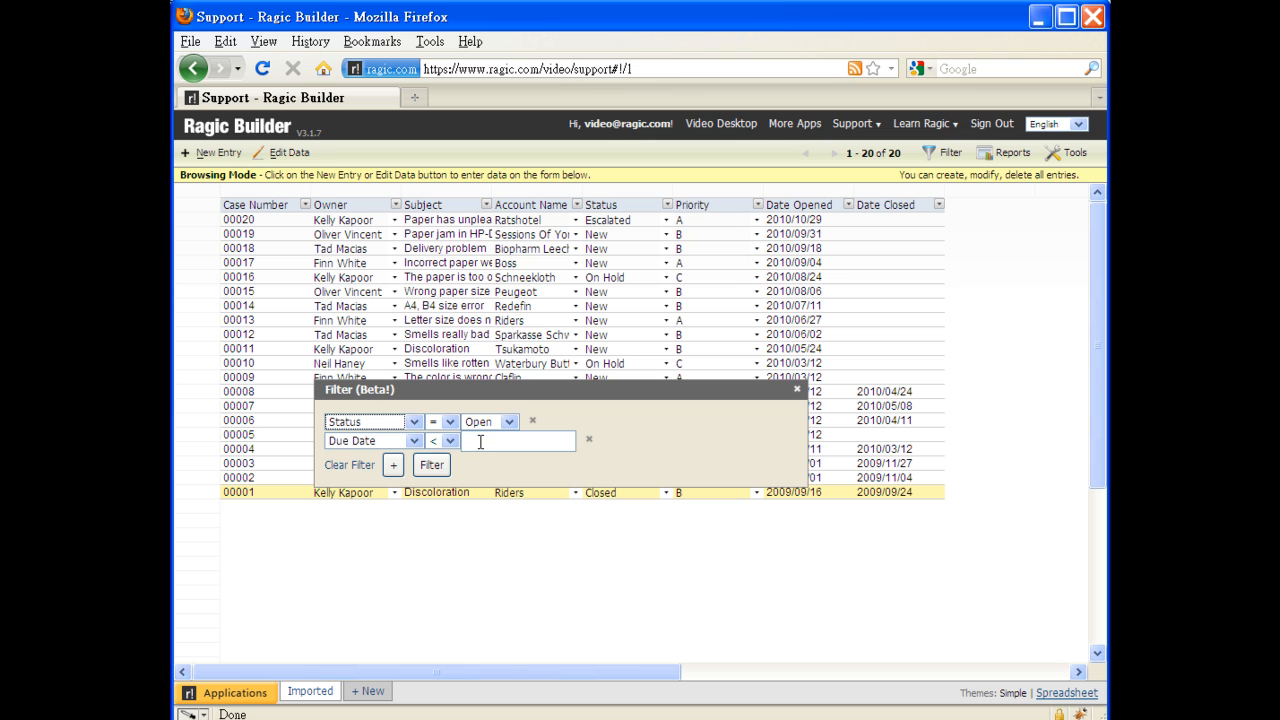
pyautogui.write('2010/10/')
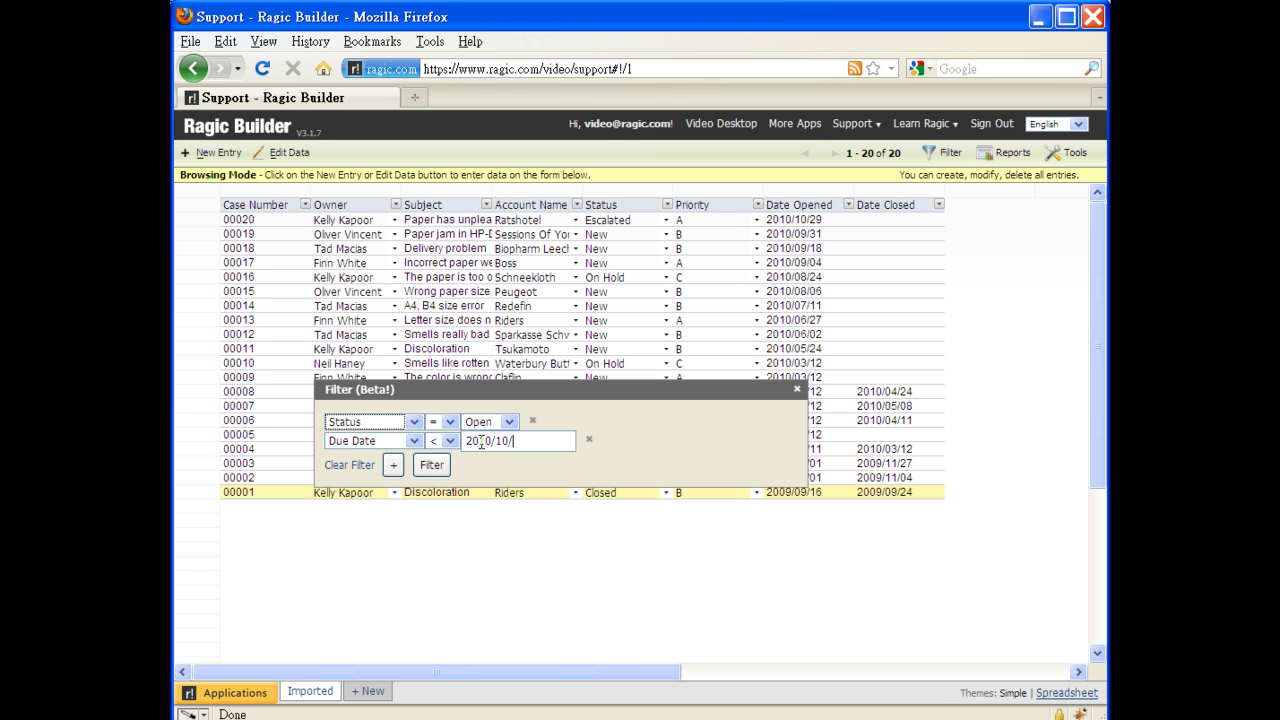
pyautogui.click(430, 464)
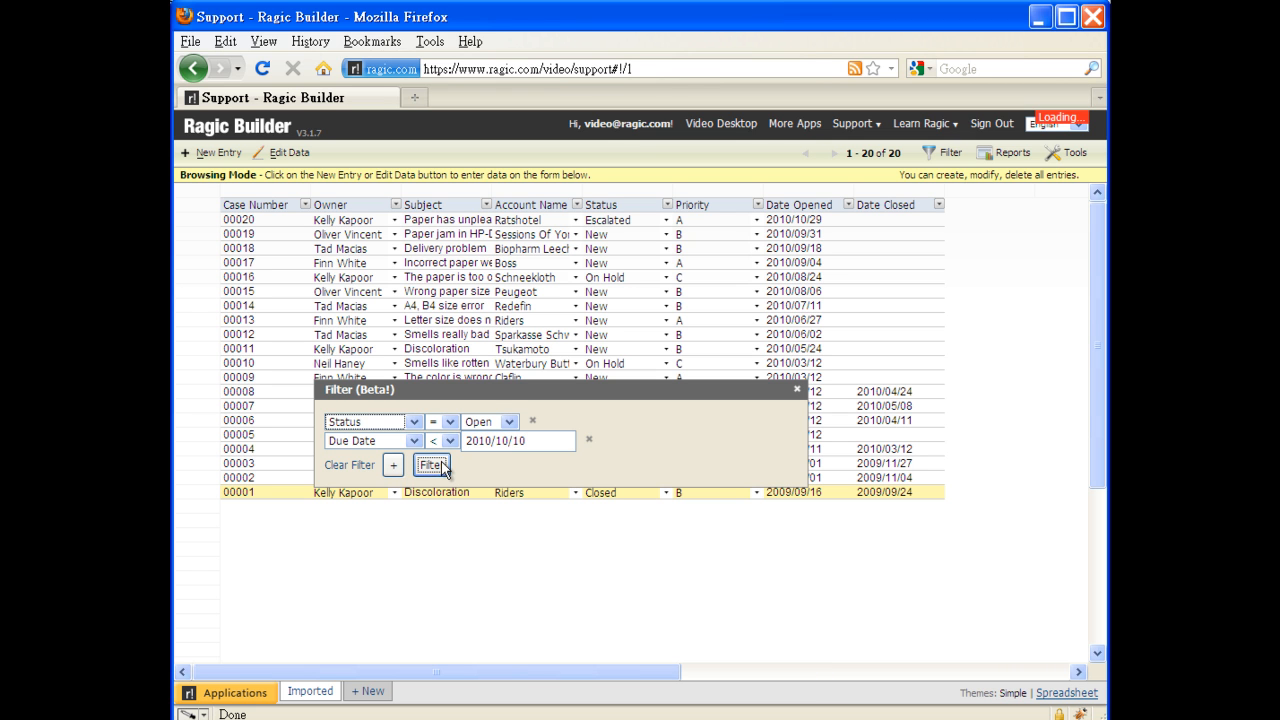
pyautogui.click(432, 464)
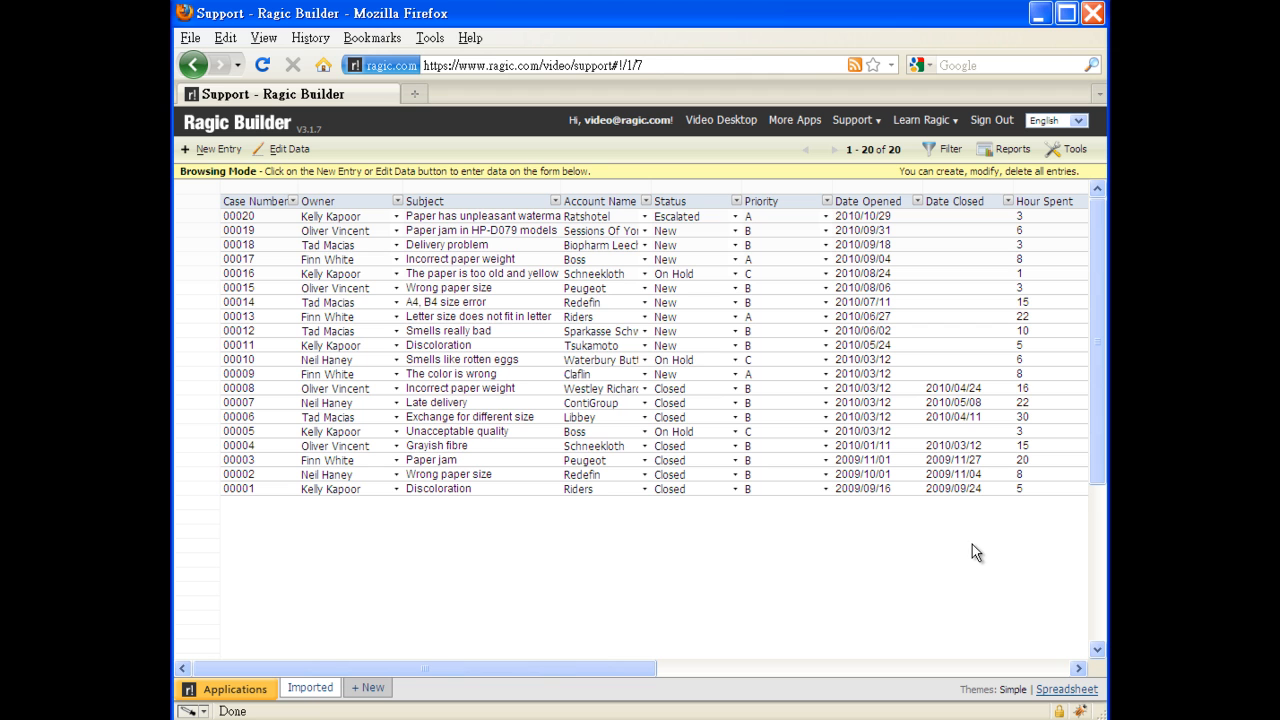
pyautogui.moveTo(988, 544)
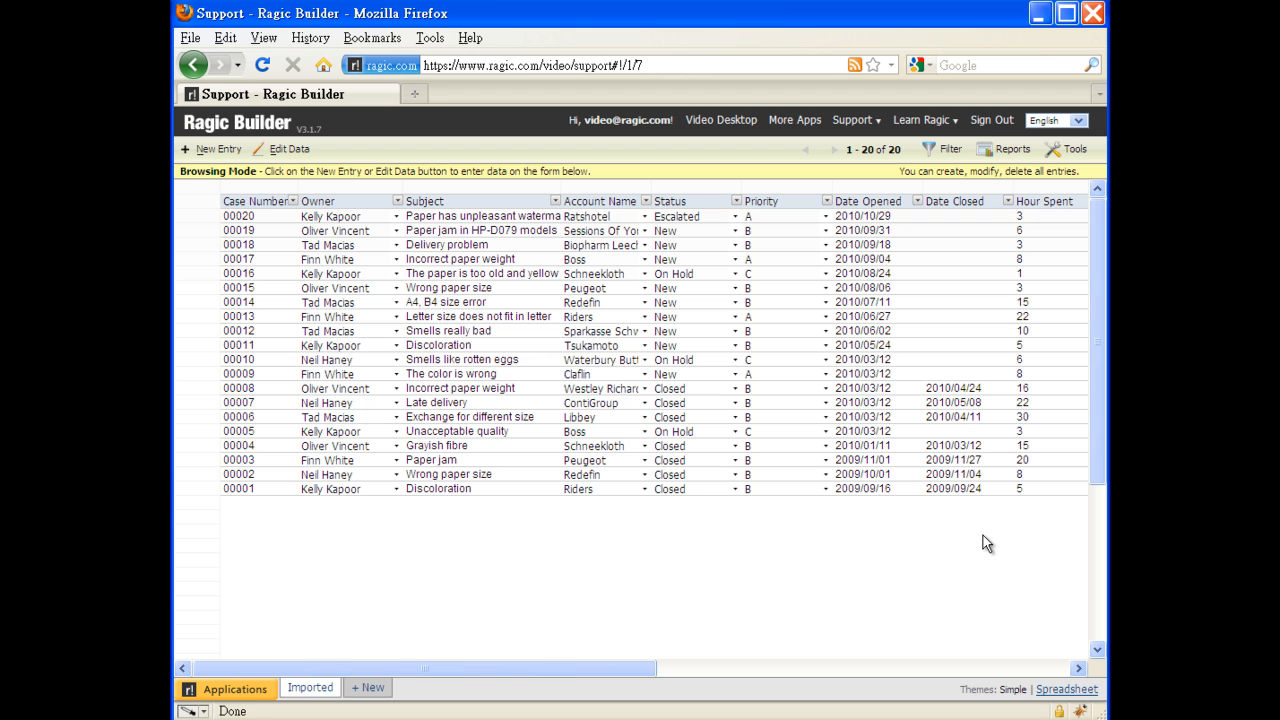
# Rank the summary report by Account Name and Hour Spent with the chart split by Status, then drill into one account's cases
pyautogui.click(1012, 148)
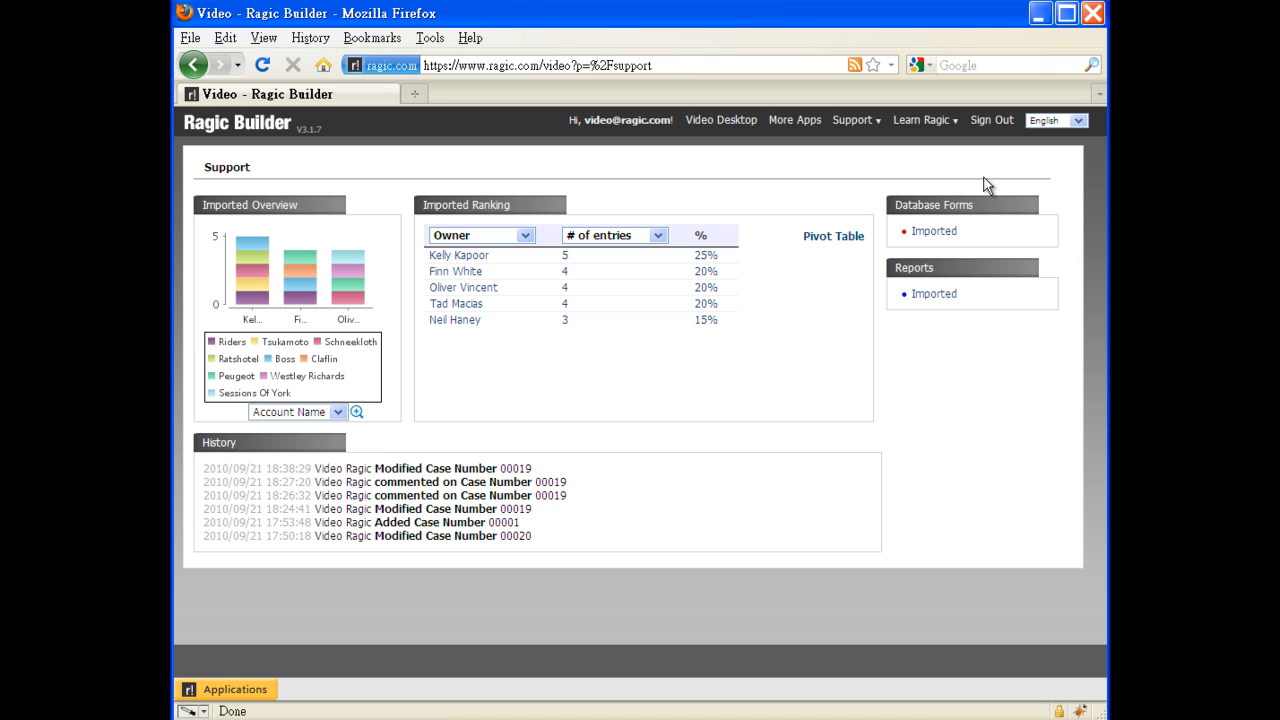
pyautogui.moveTo(604, 360)
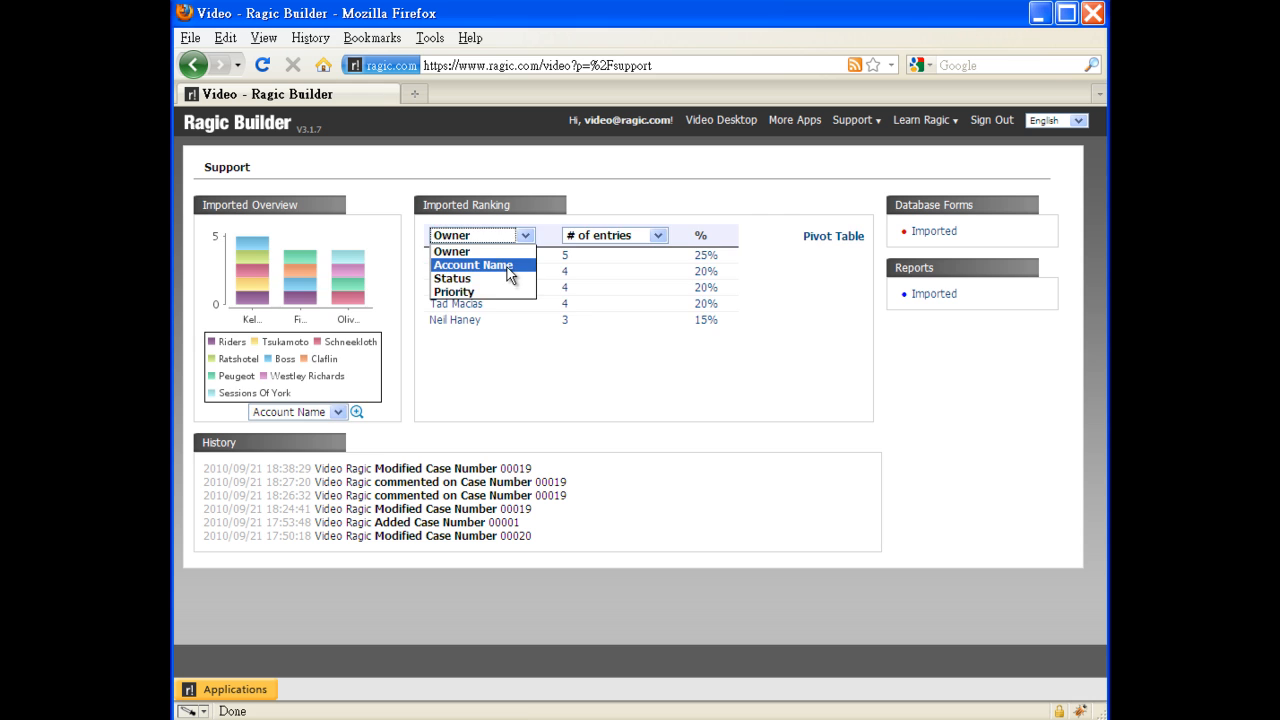
pyautogui.click(472, 264)
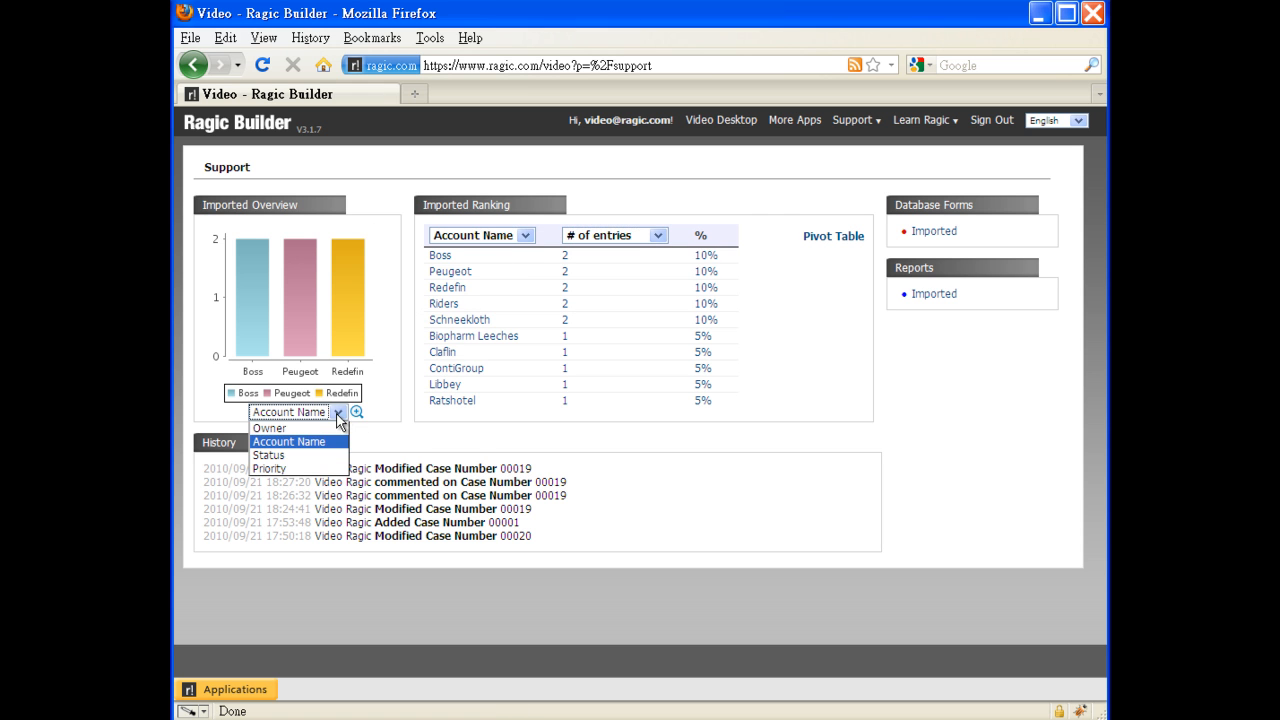
pyautogui.click(266, 454)
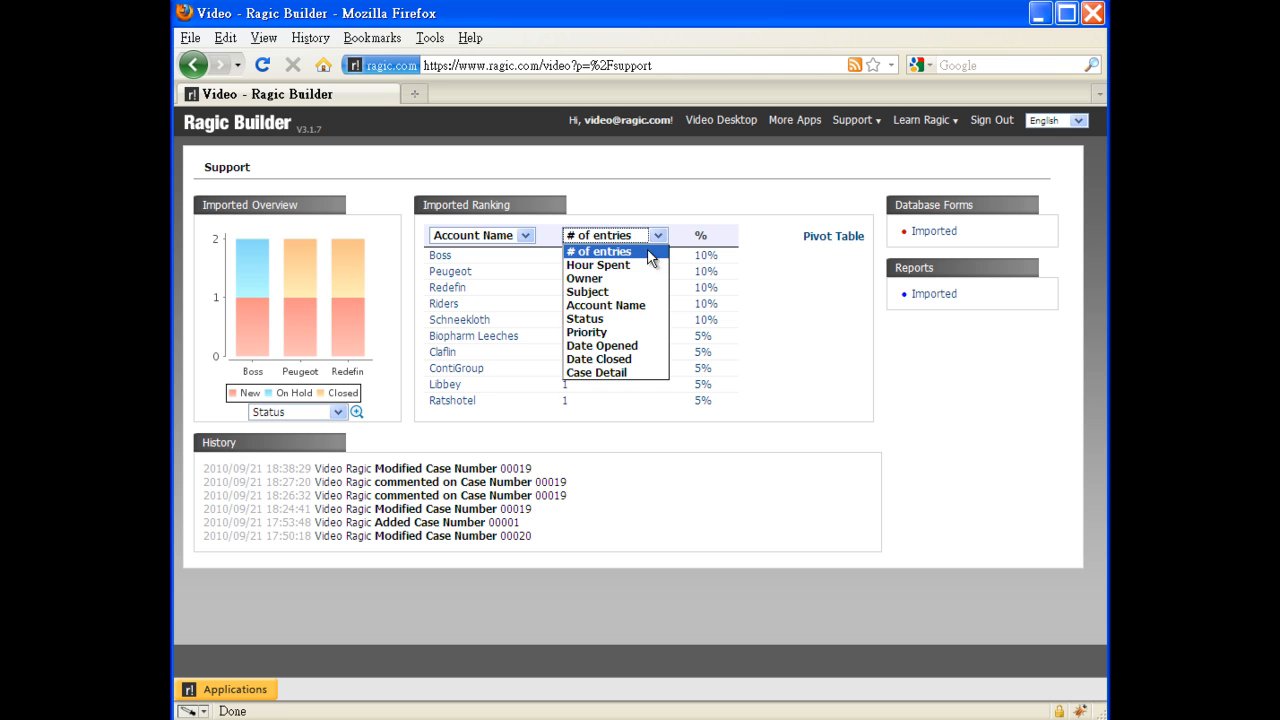
pyautogui.click(598, 264)
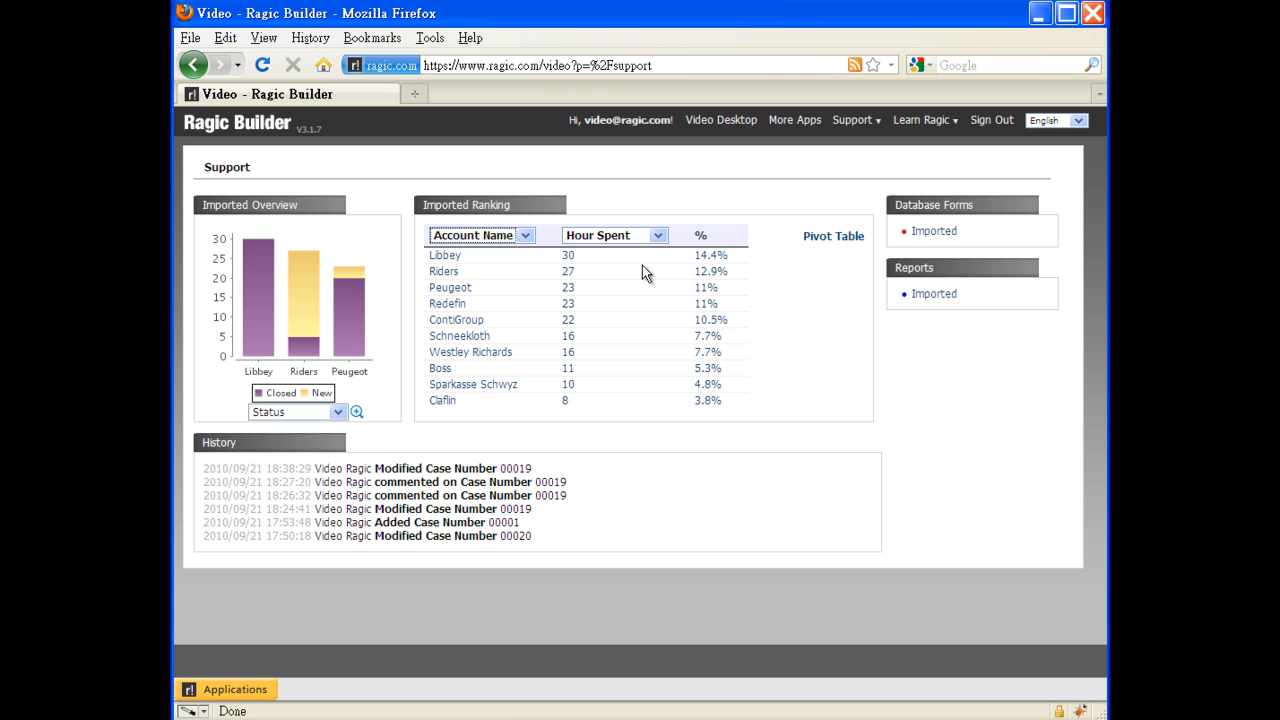
pyautogui.click(832, 236)
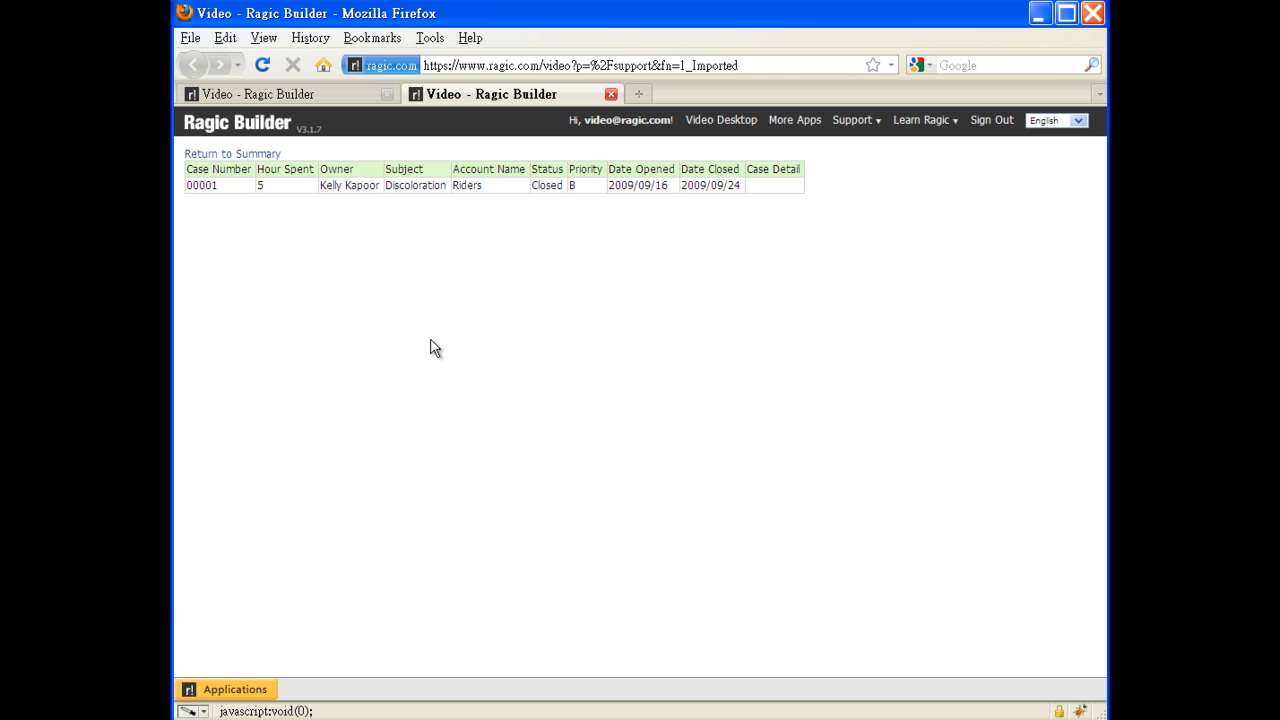
pyautogui.moveTo(216, 168)
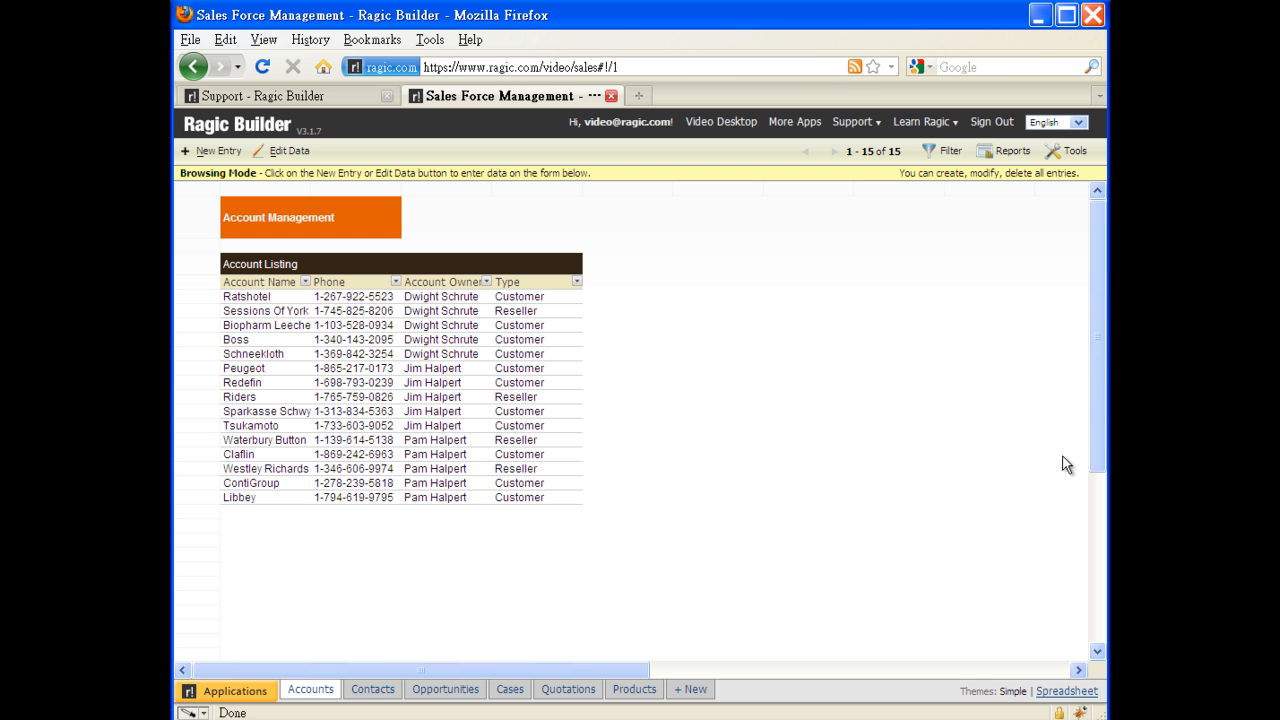
pyautogui.moveTo(652, 552)
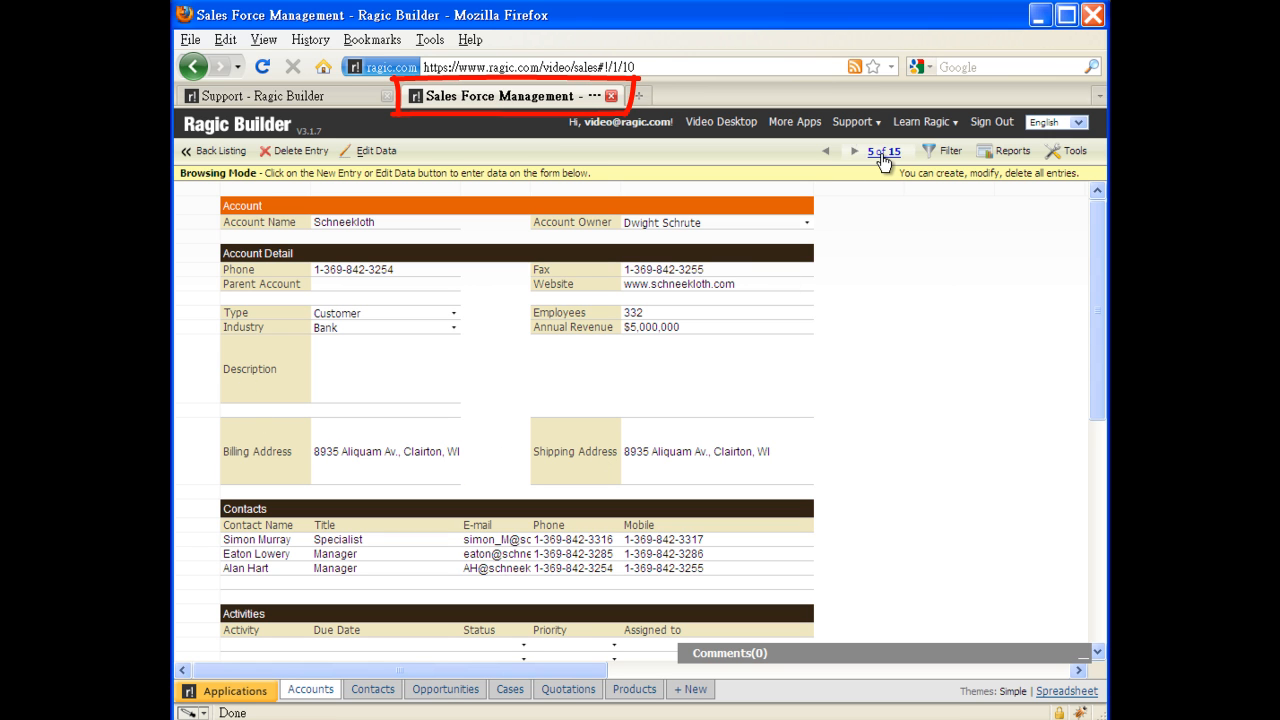
# Page to the next sales account record, then return to the Support case listing
pyautogui.click(856, 152)
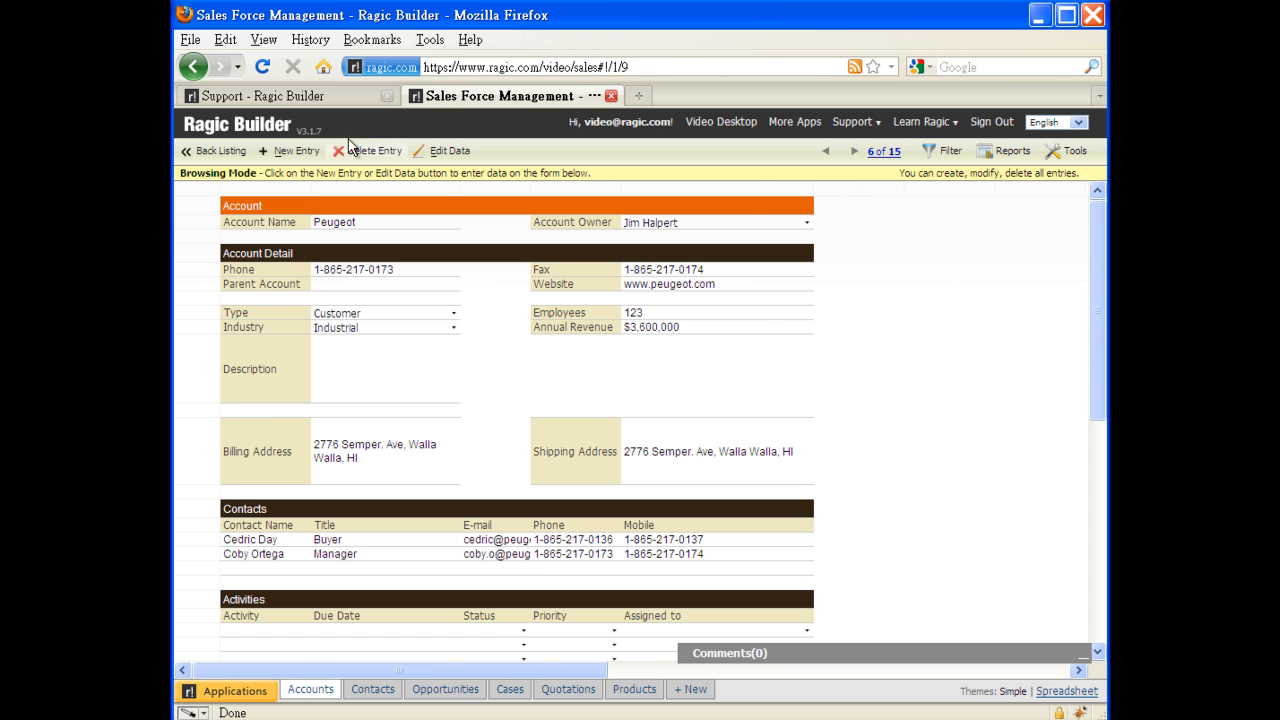
pyautogui.click(250, 96)
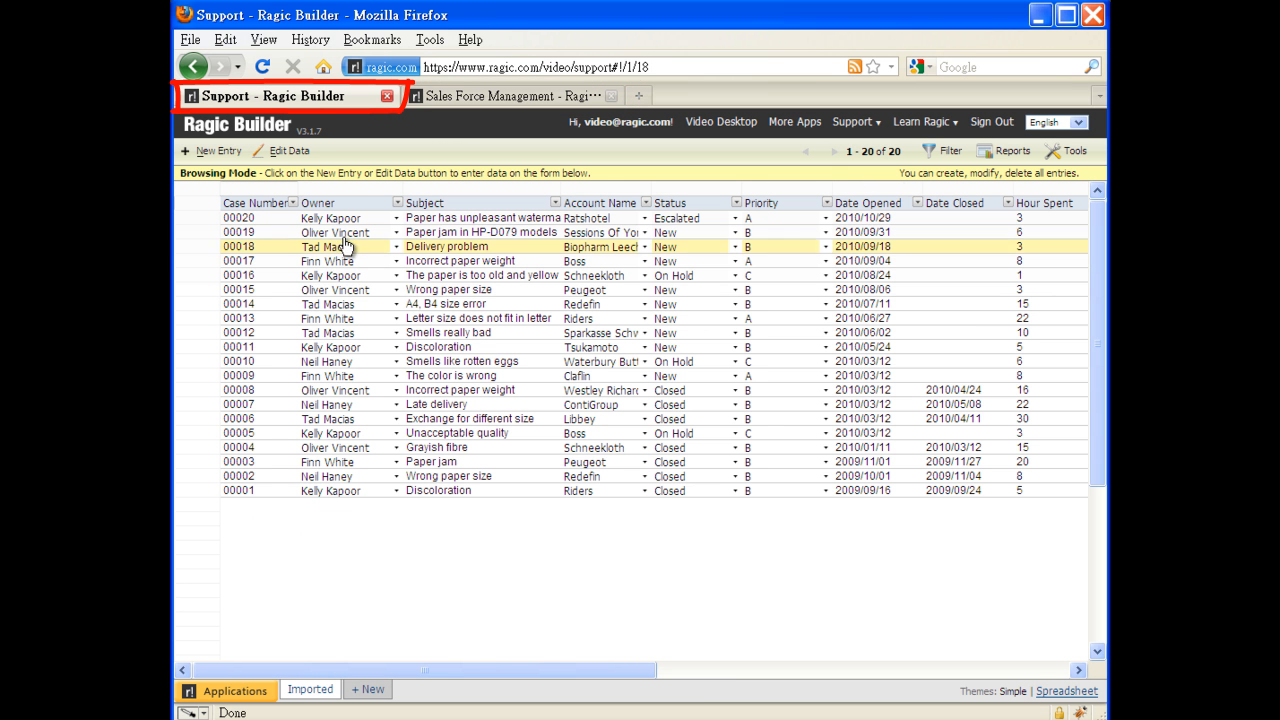
# Set the case form's account field to listen to Account Name, add billing address and hour spent fields, and save the design
pyautogui.click(240, 218)
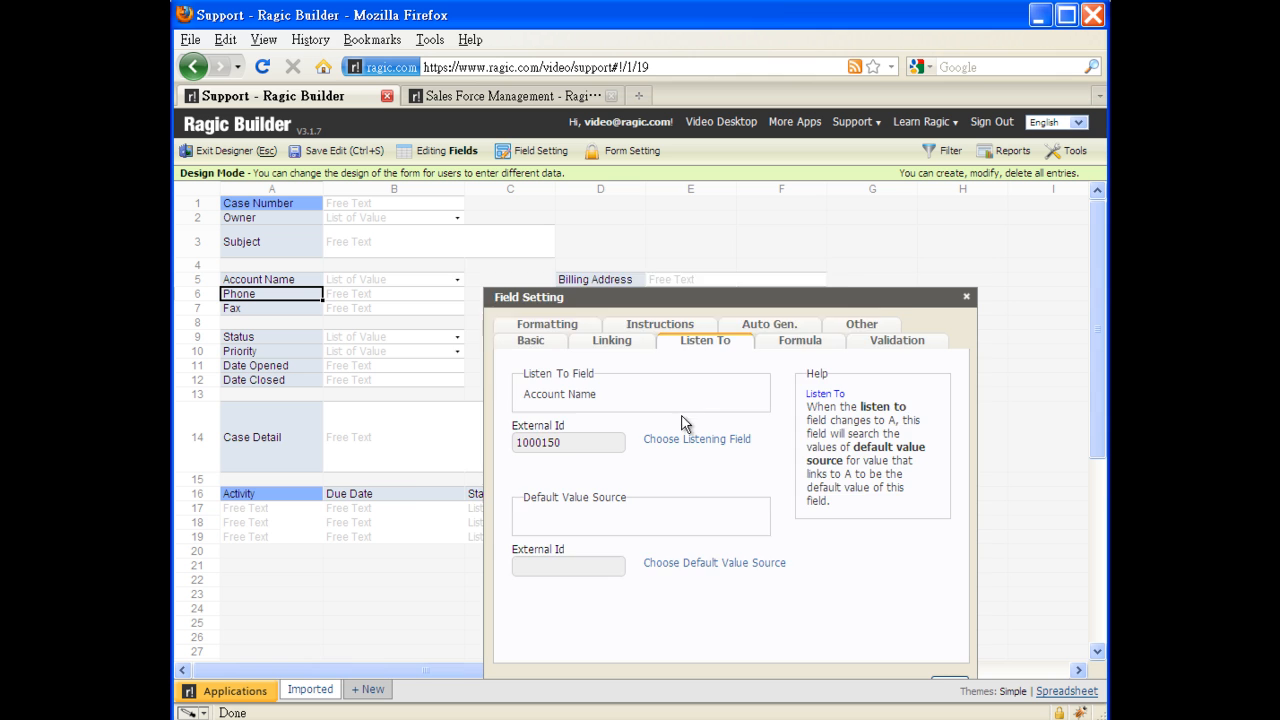
pyautogui.click(964, 296)
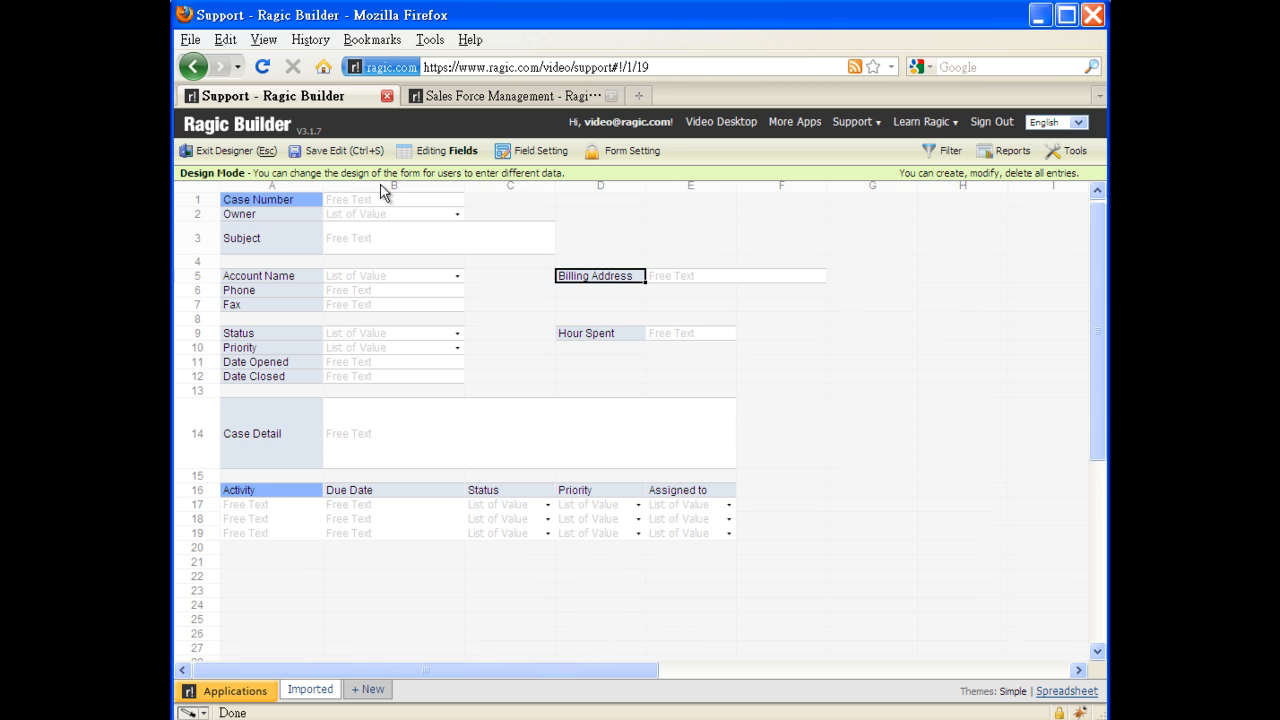
pyautogui.click(336, 150)
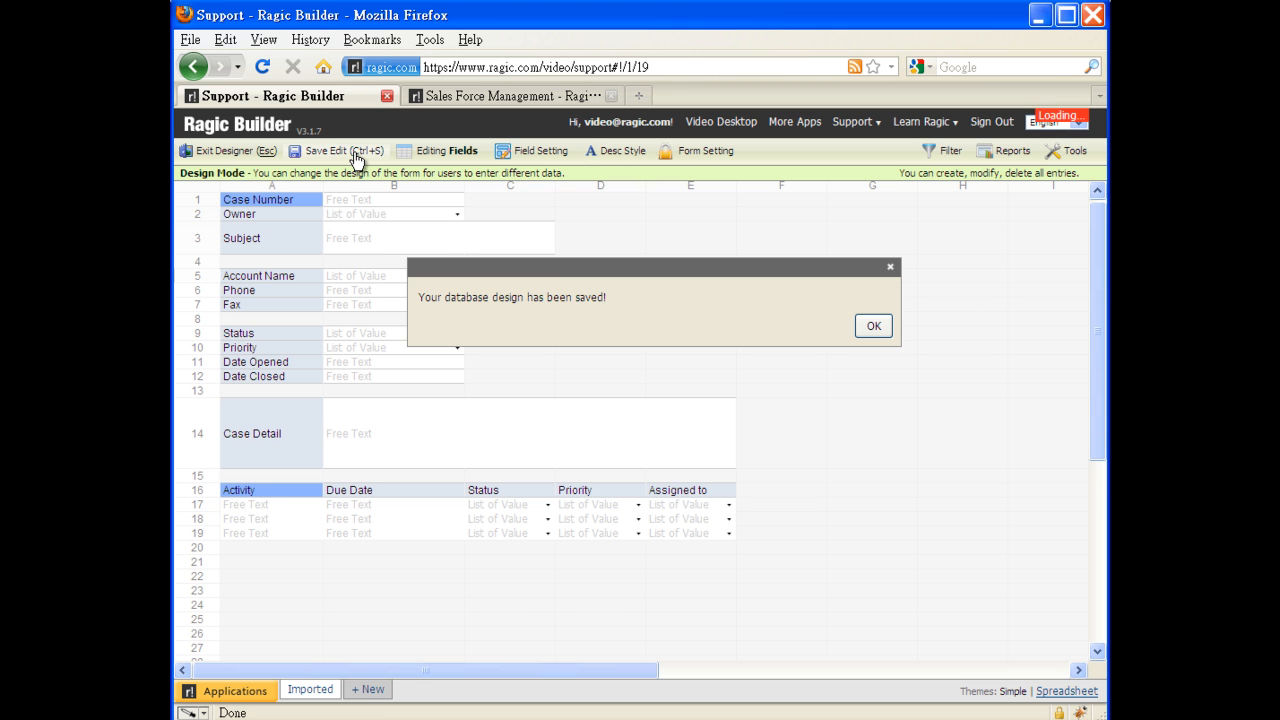
pyautogui.click(872, 326)
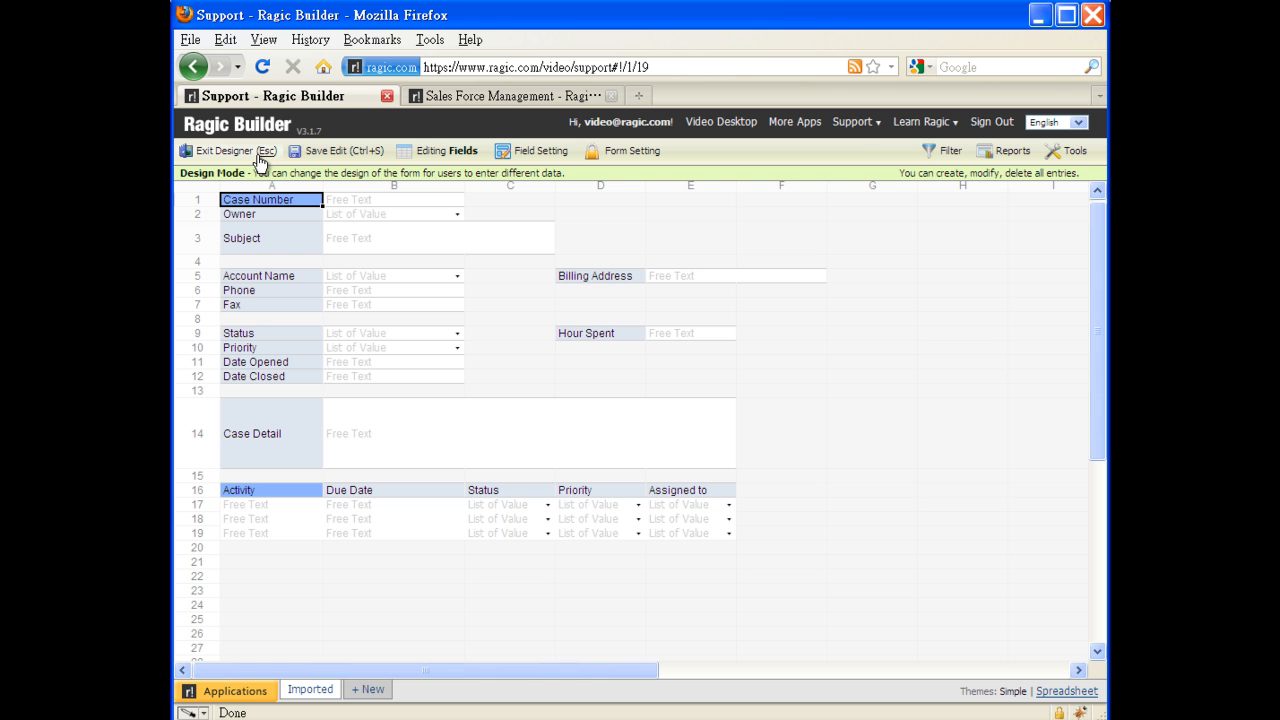
pyautogui.click(210, 150)
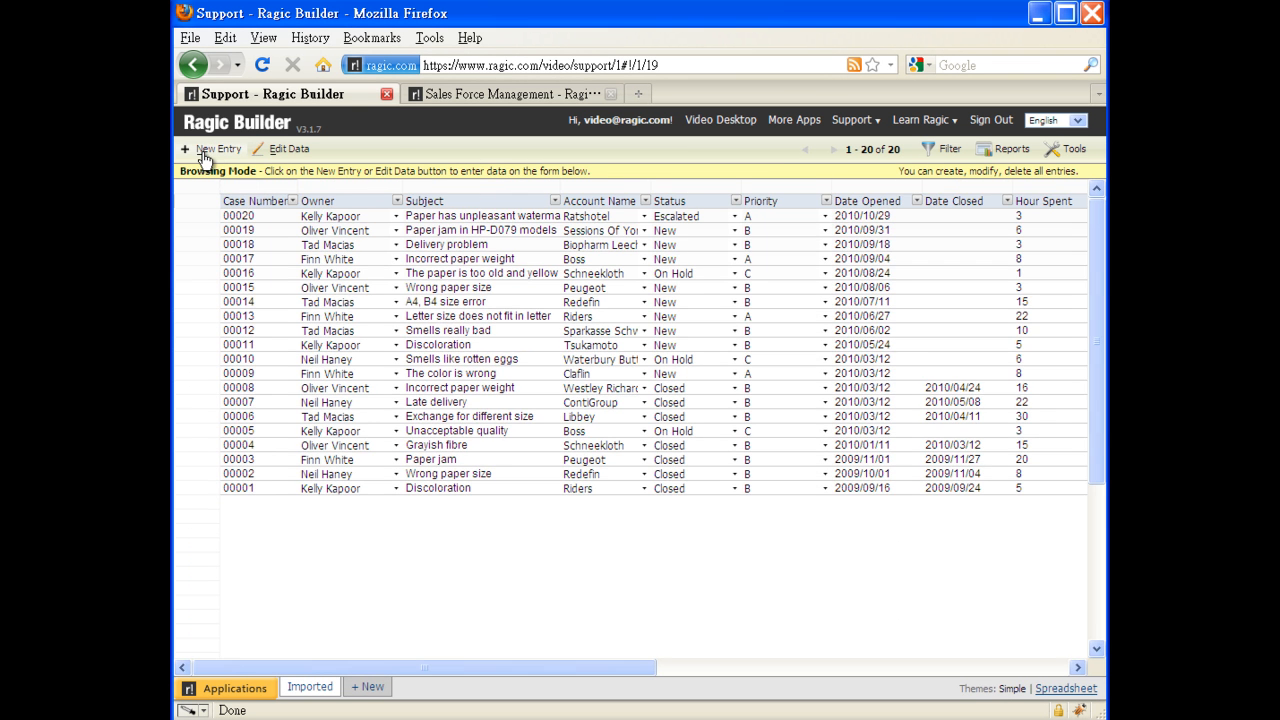
# Pick an account on a new case so phone, fax and billing address auto-fill, then view that sales account's Cases section
pyautogui.click(218, 148)
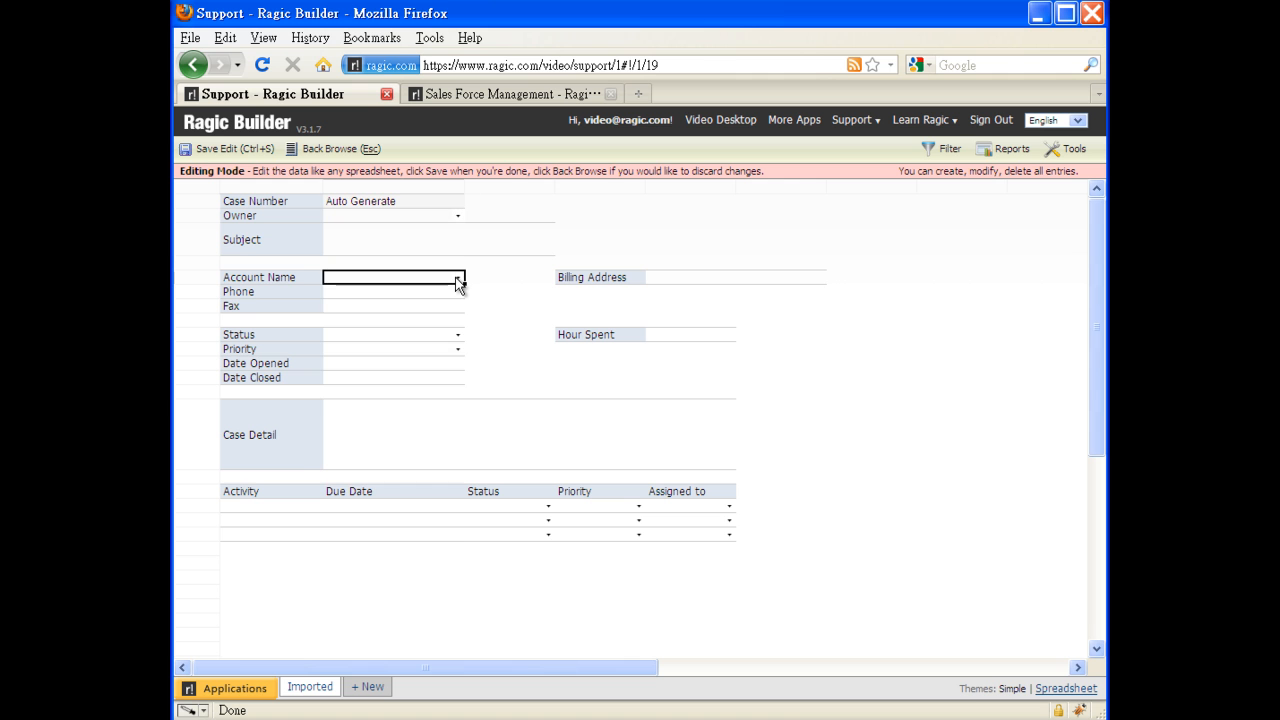
pyautogui.click(390, 276)
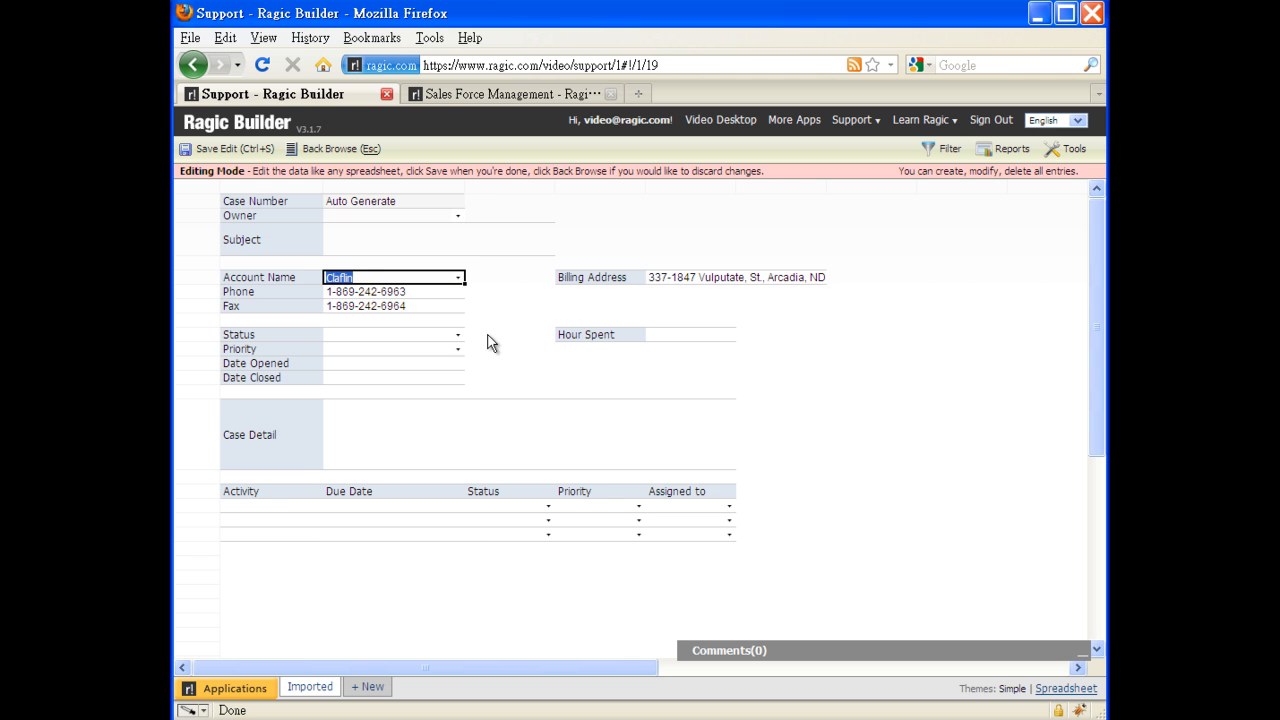
pyautogui.click(536, 96)
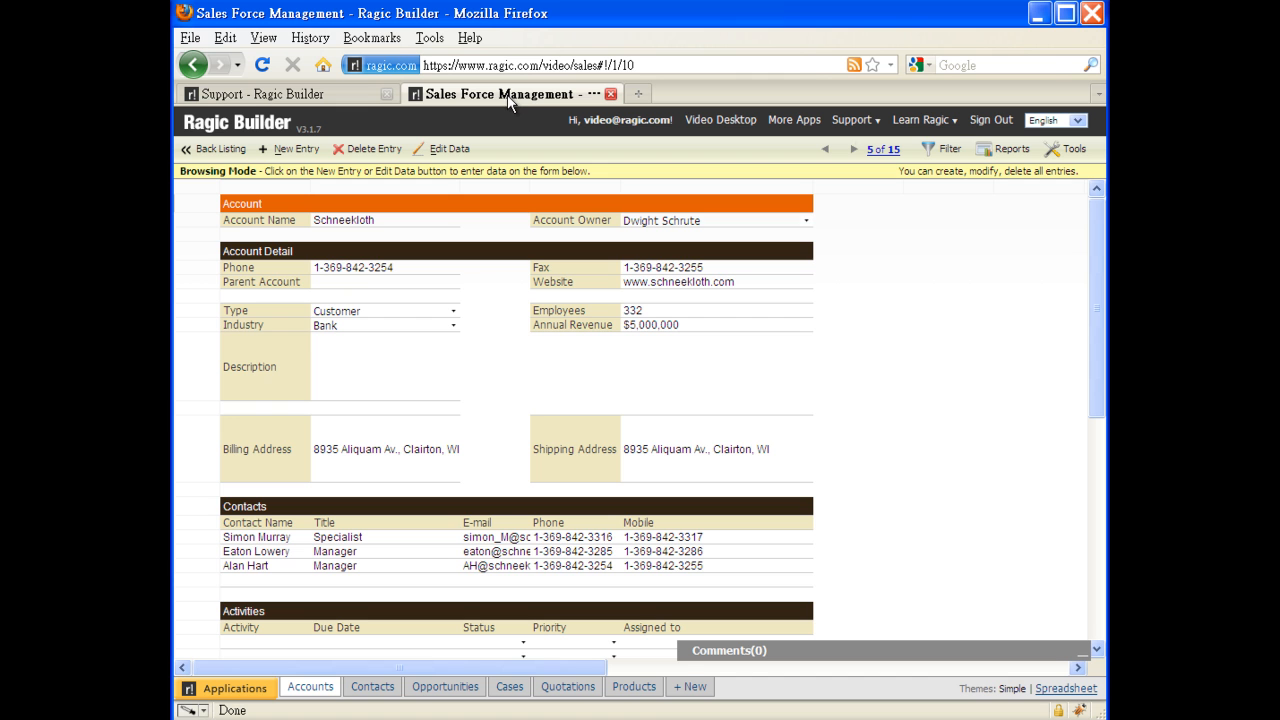
pyautogui.scroll(-3)
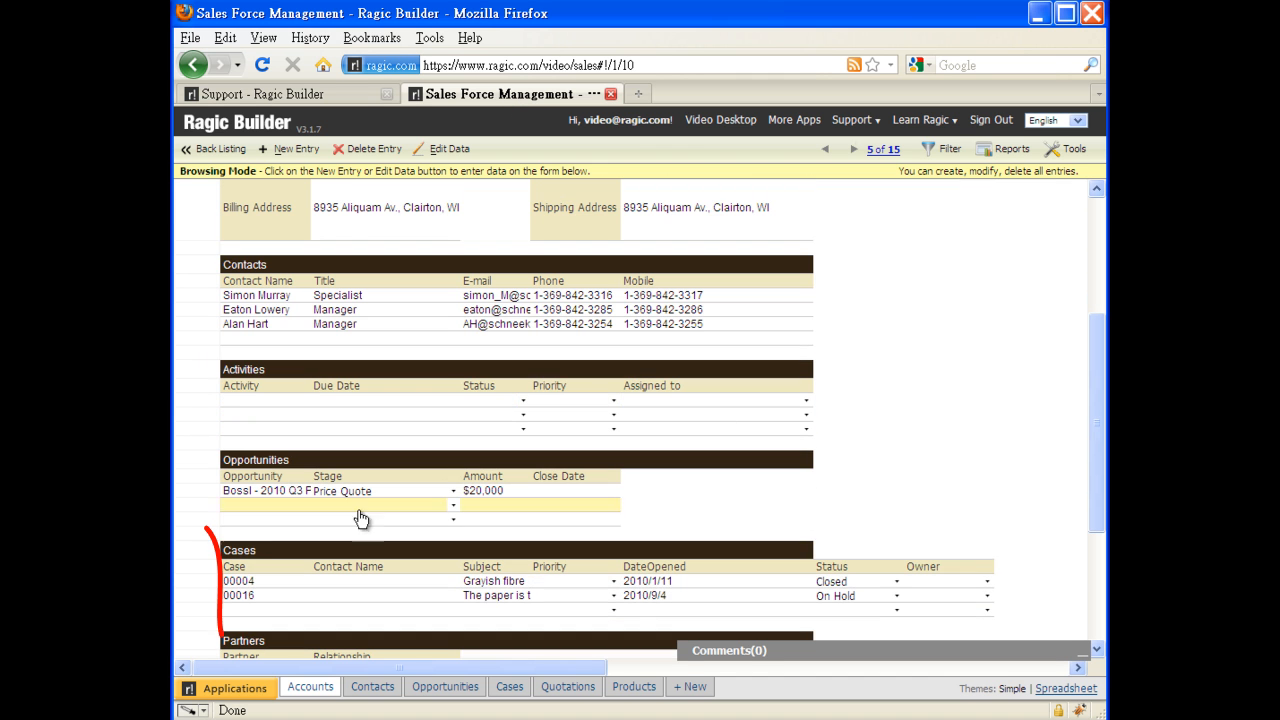